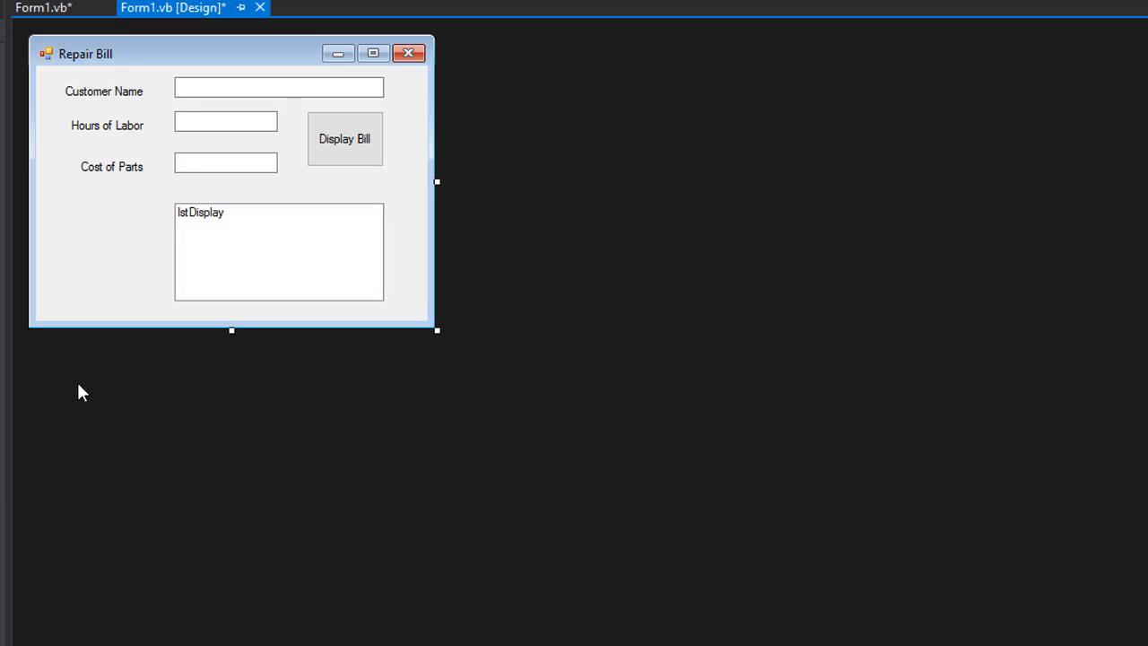
pyautogui.moveTo(393, 208)
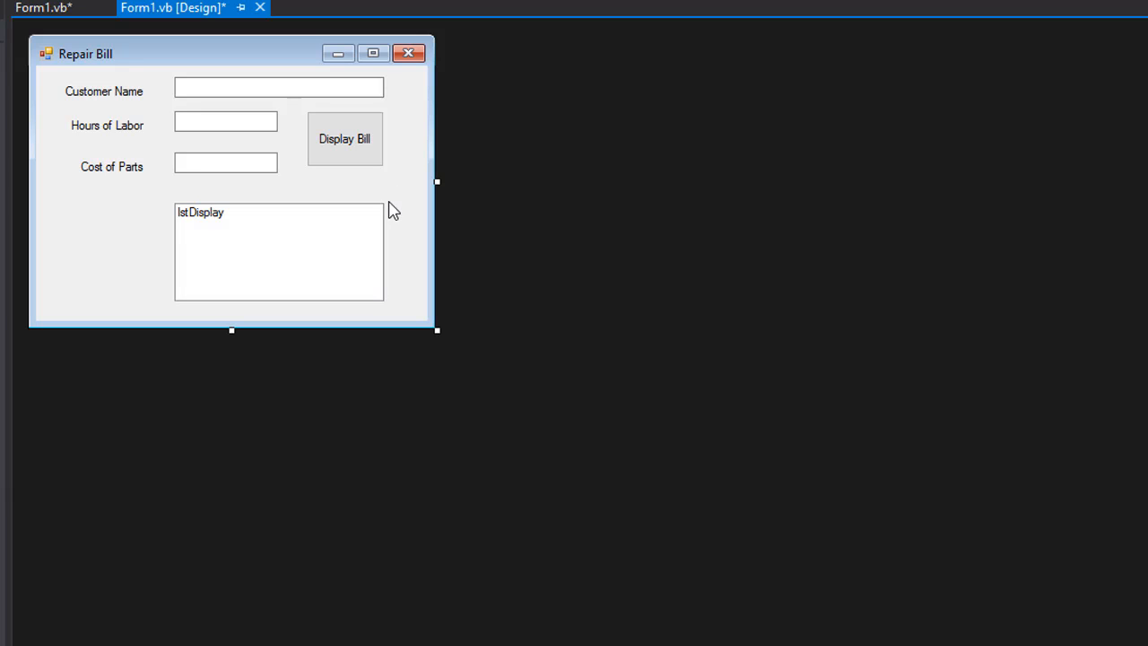
pyautogui.moveTo(345, 139)
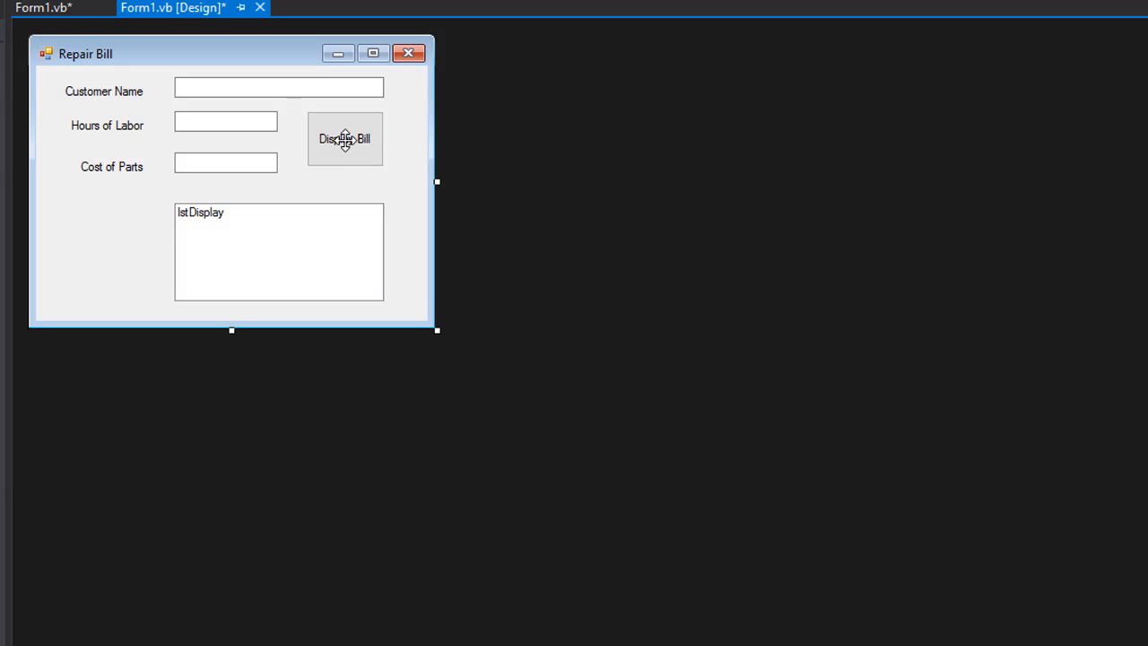
# - In btnDisplay_Click, declare Dim labor, parts, total As Double and Dim name As String
pyautogui.doubleClick(345, 139)
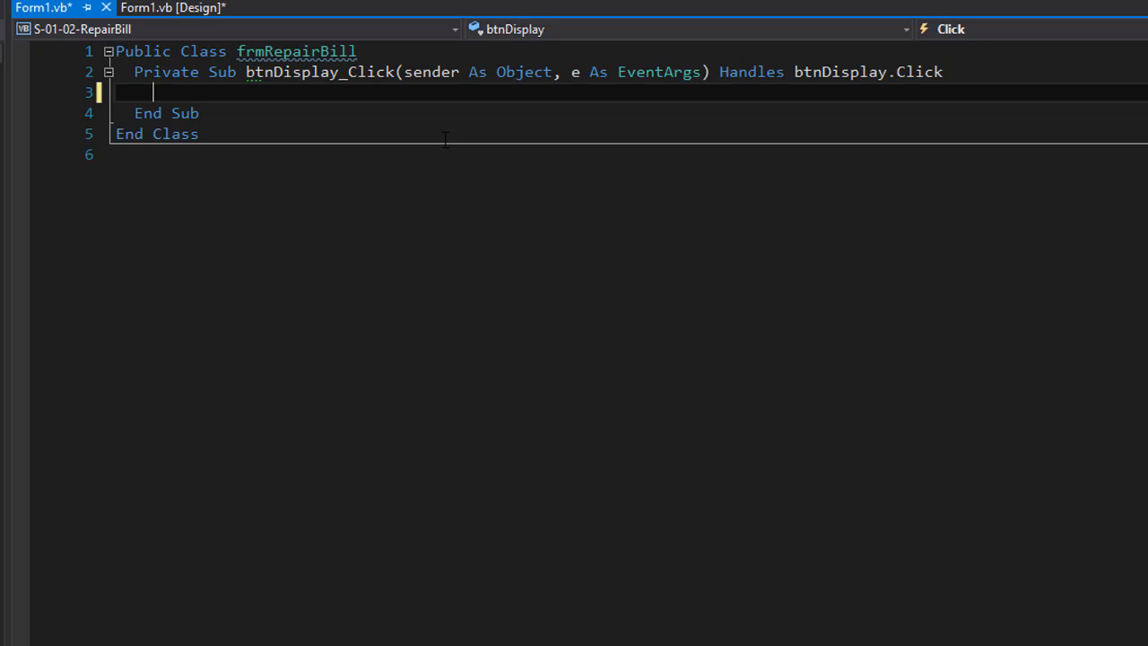
pyautogui.write('Dim')
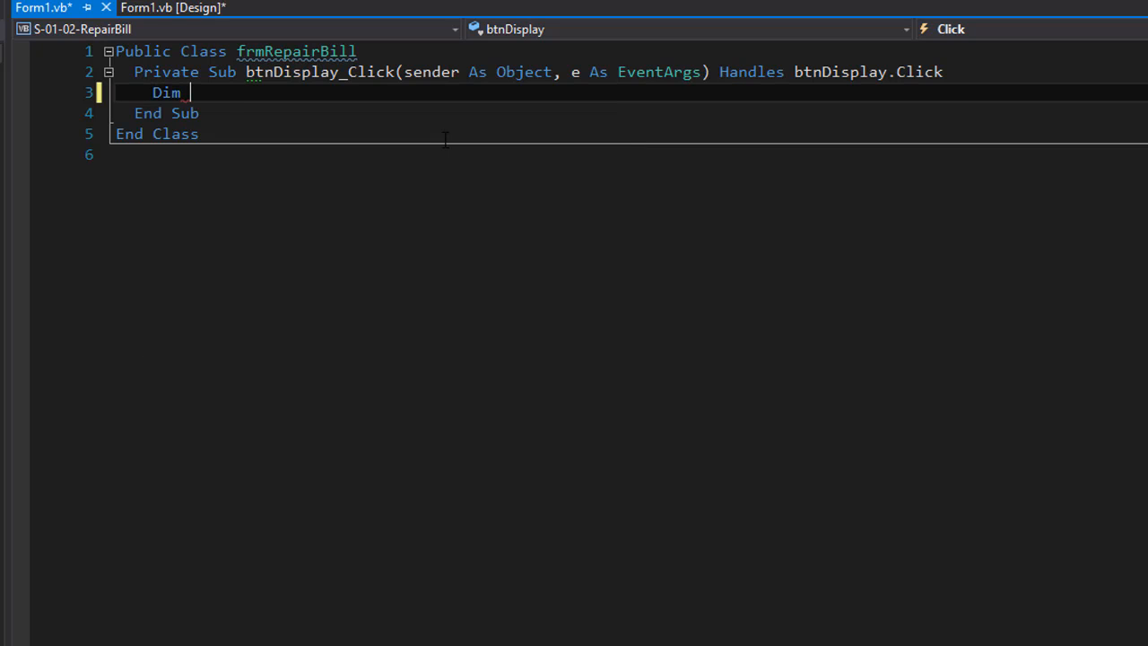
pyautogui.write('labor, parts, total As Double')
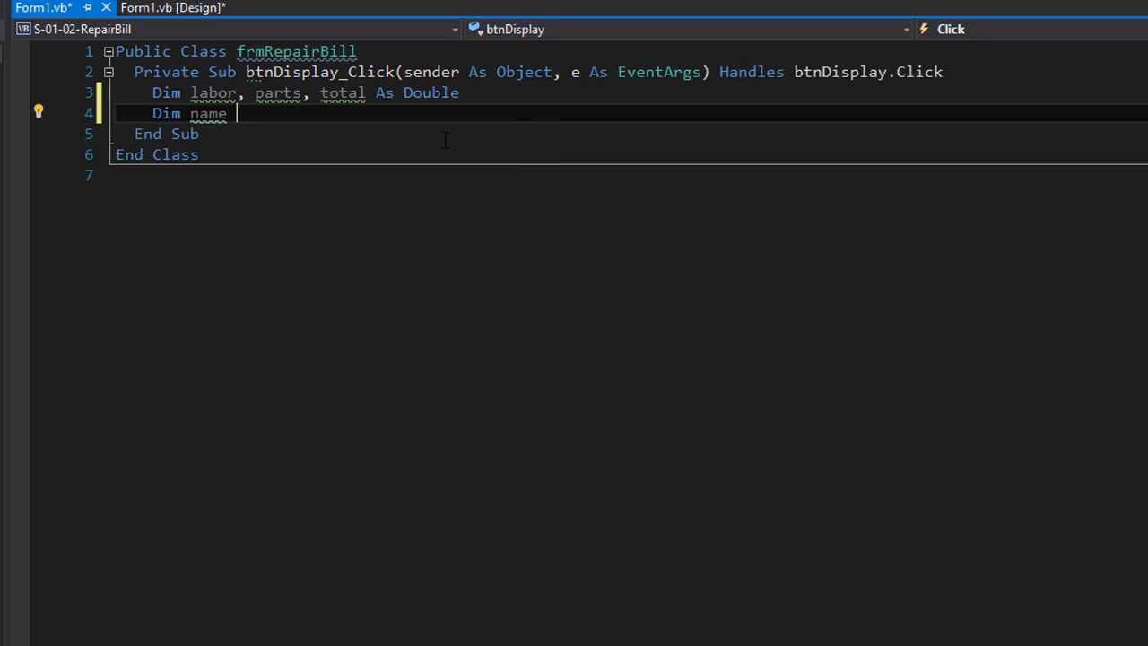
pyautogui.write('as string')
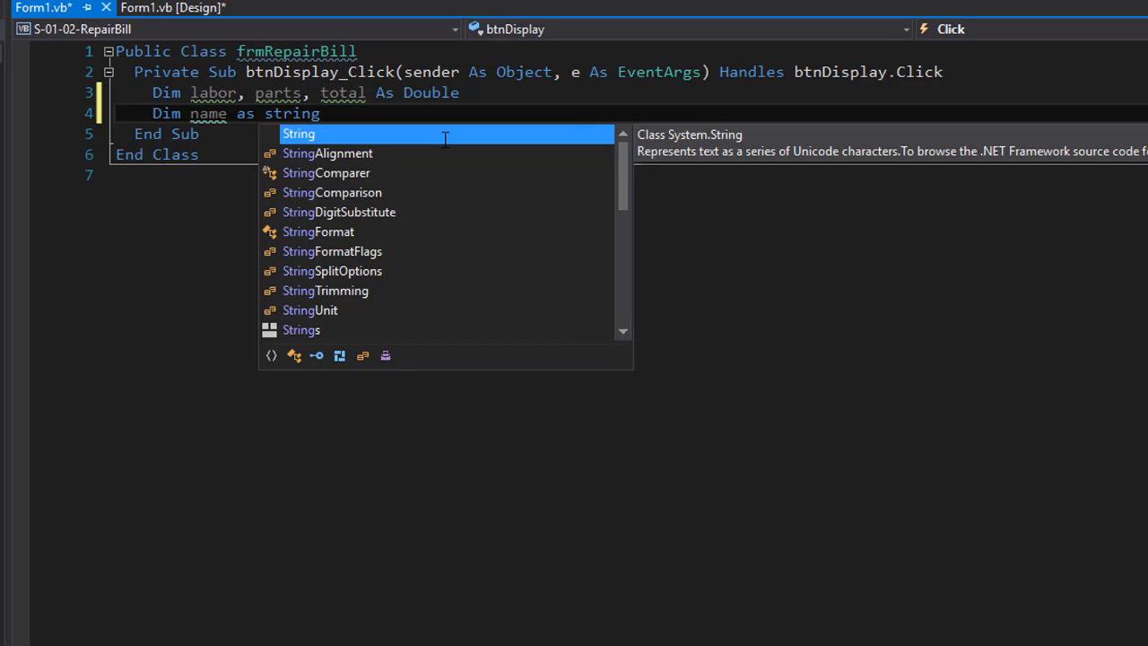
pyautogui.press('Enter')
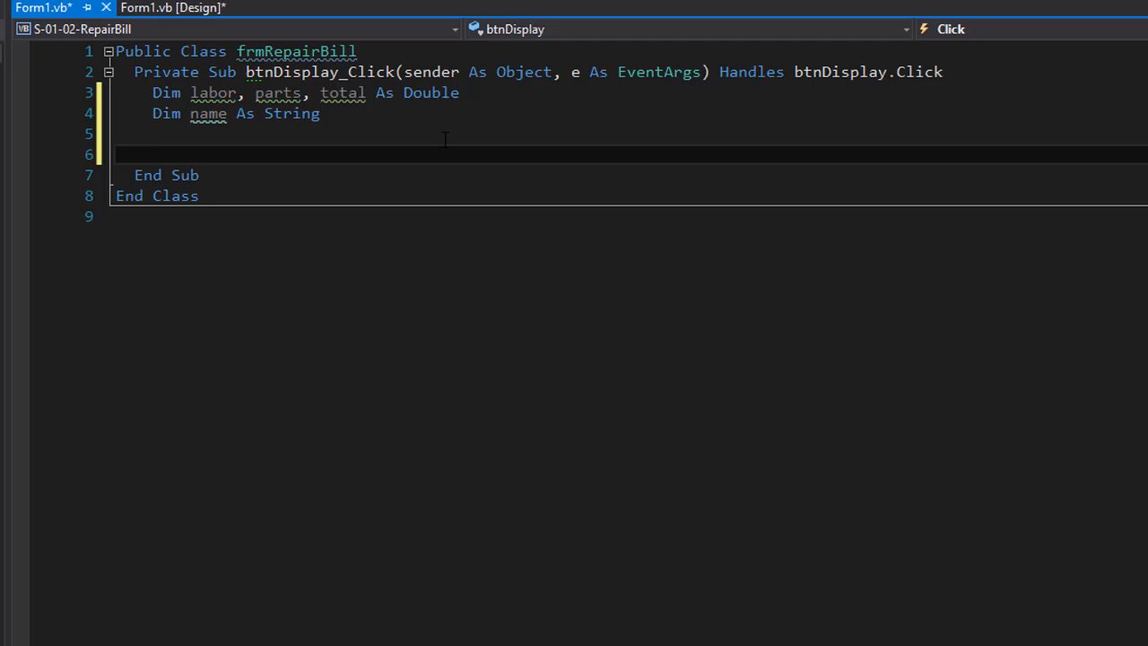
# - Add If IsNumeric(txtLabor.Text) And IsNumeric(txtParts.Text) And txtName.Text <> "" Then, with End If
pyautogui.write('If')
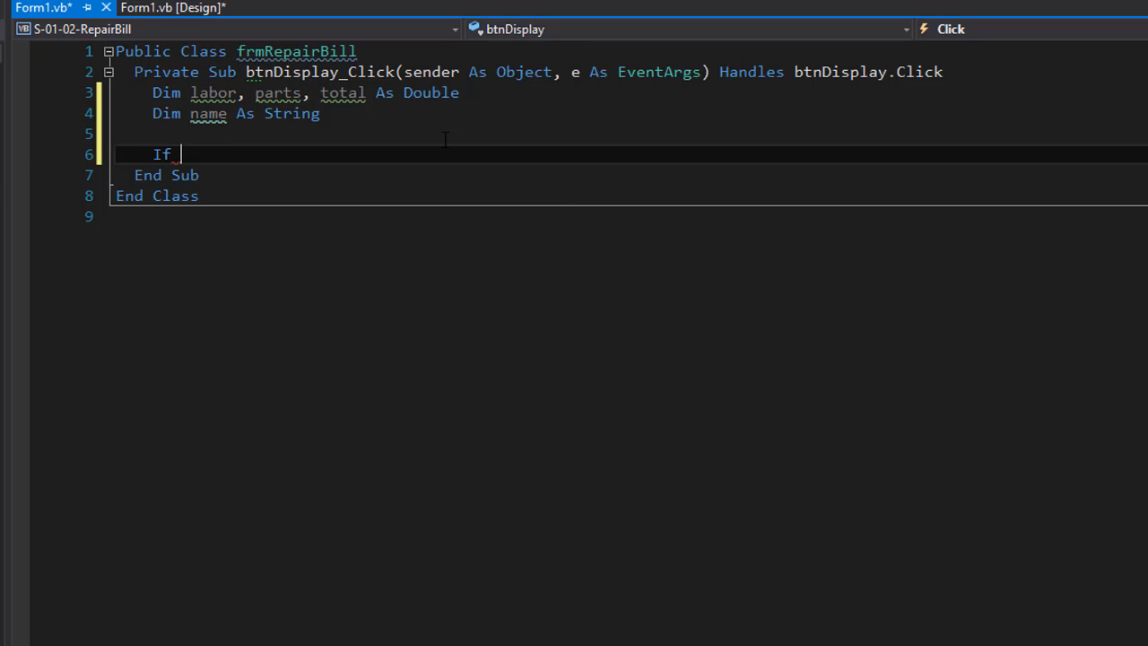
pyautogui.write('IsNumeric()')
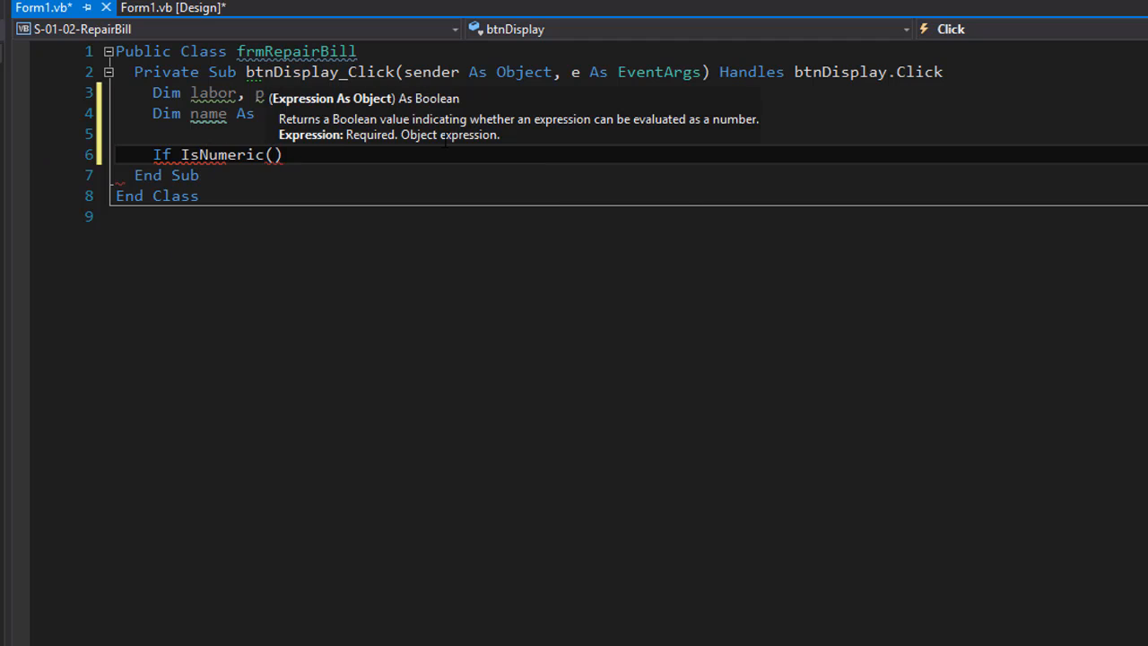
pyautogui.write('txtLabor.Text) And')
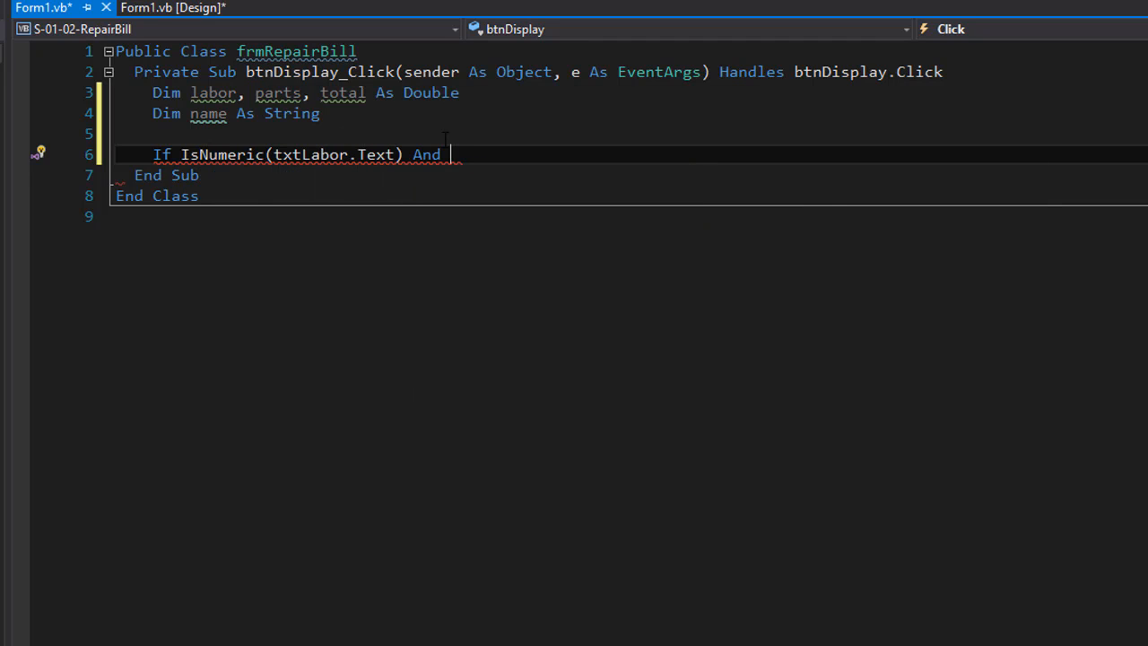
pyautogui.write('isNu')
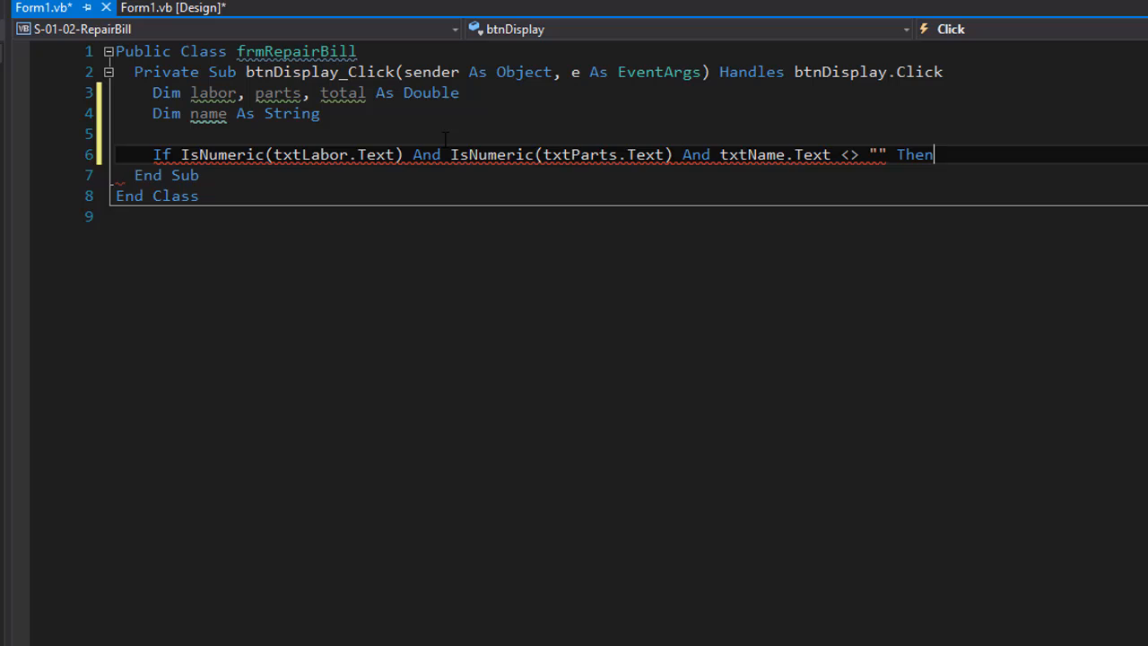
pyautogui.press('enter')
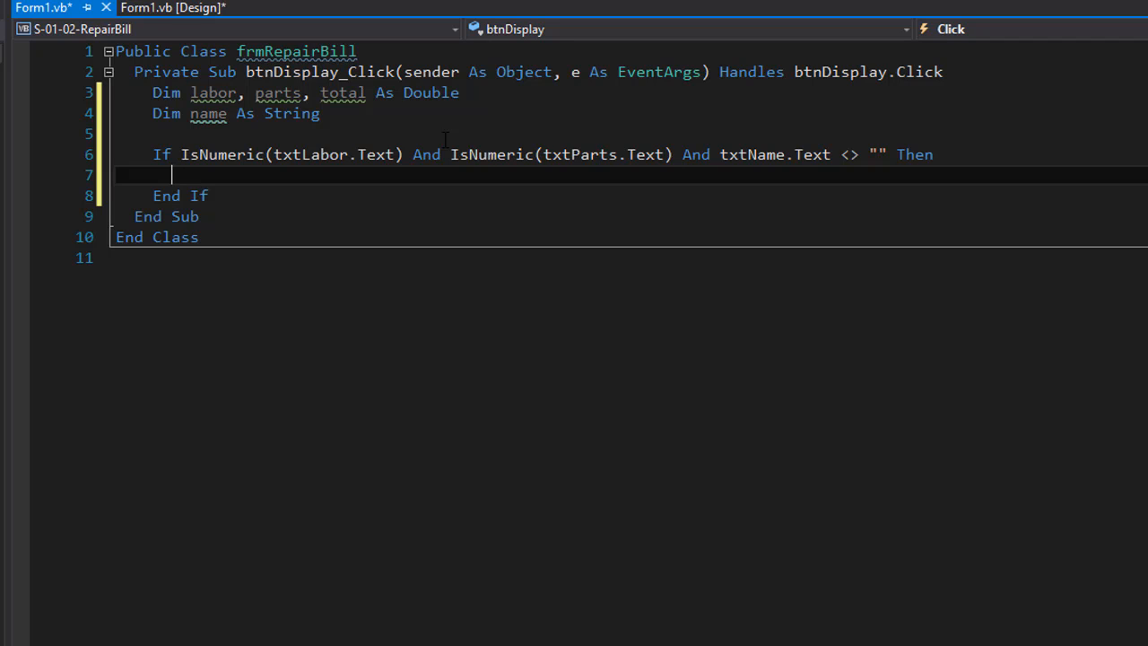
# - Assign labor = CDbl(txtLabor.Text), parts = CDbl(txtParts.Text) and name = txtName.Text
pyautogui.write('labor =')
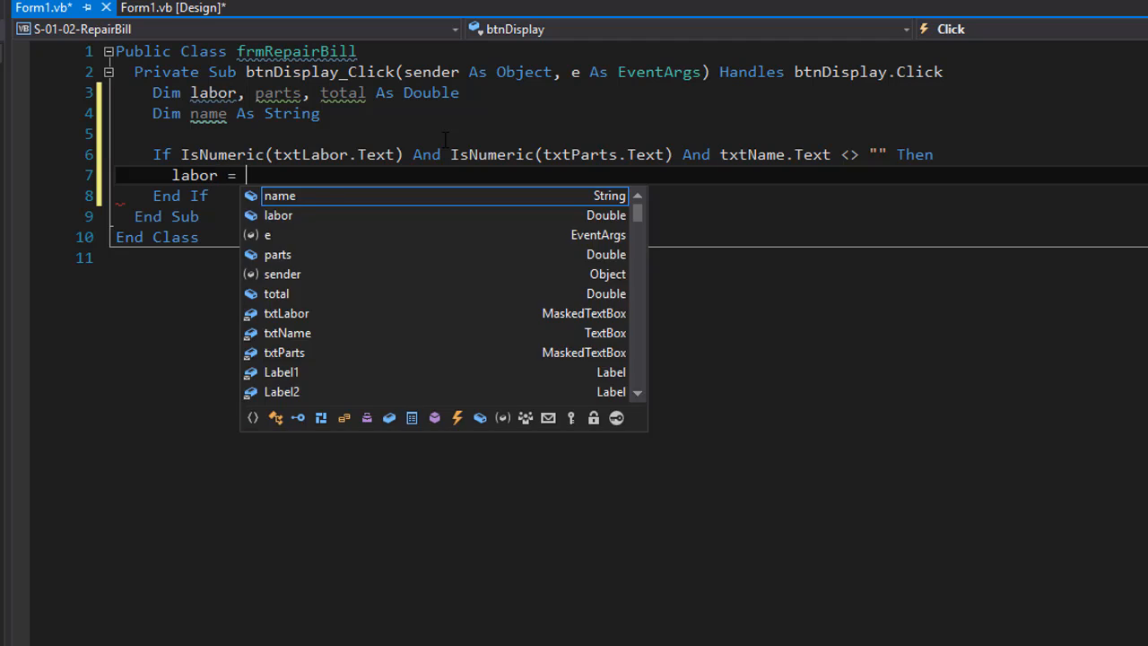
pyautogui.write('Cdbl(txtLabor.Text')
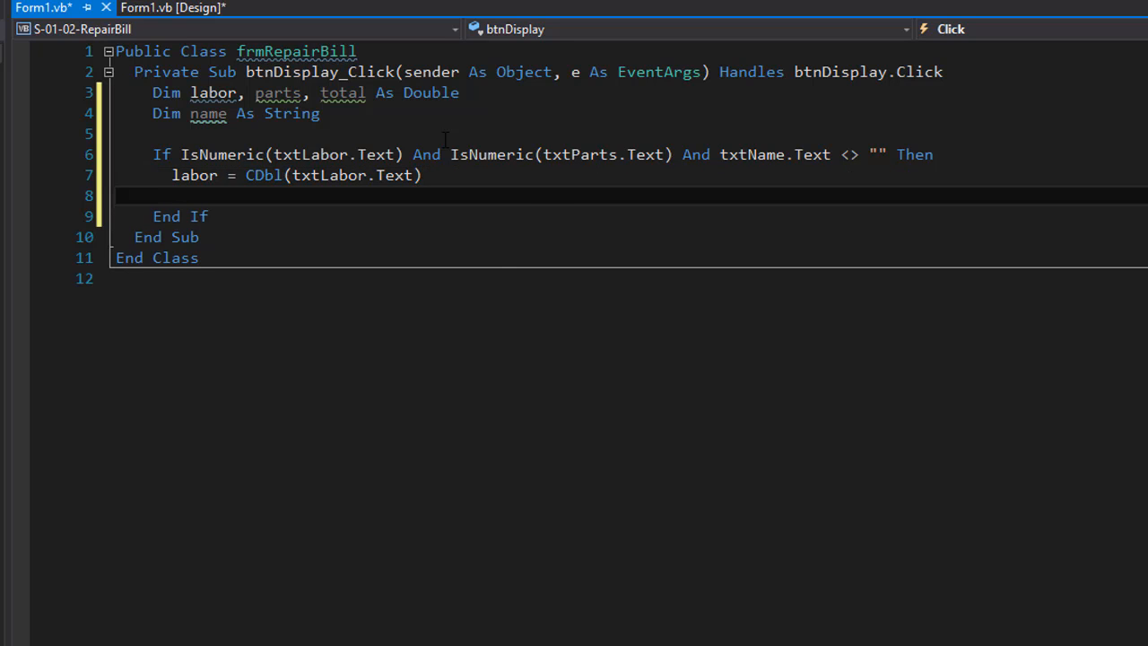
pyautogui.write('parts = C')
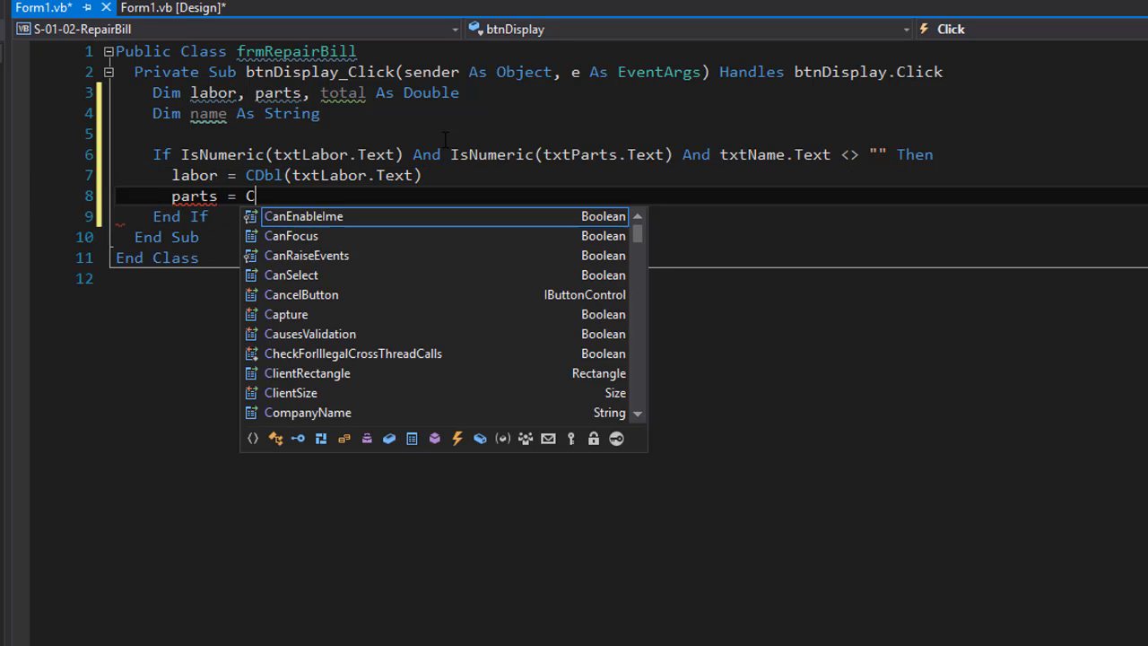
pyautogui.write('Dbl(')
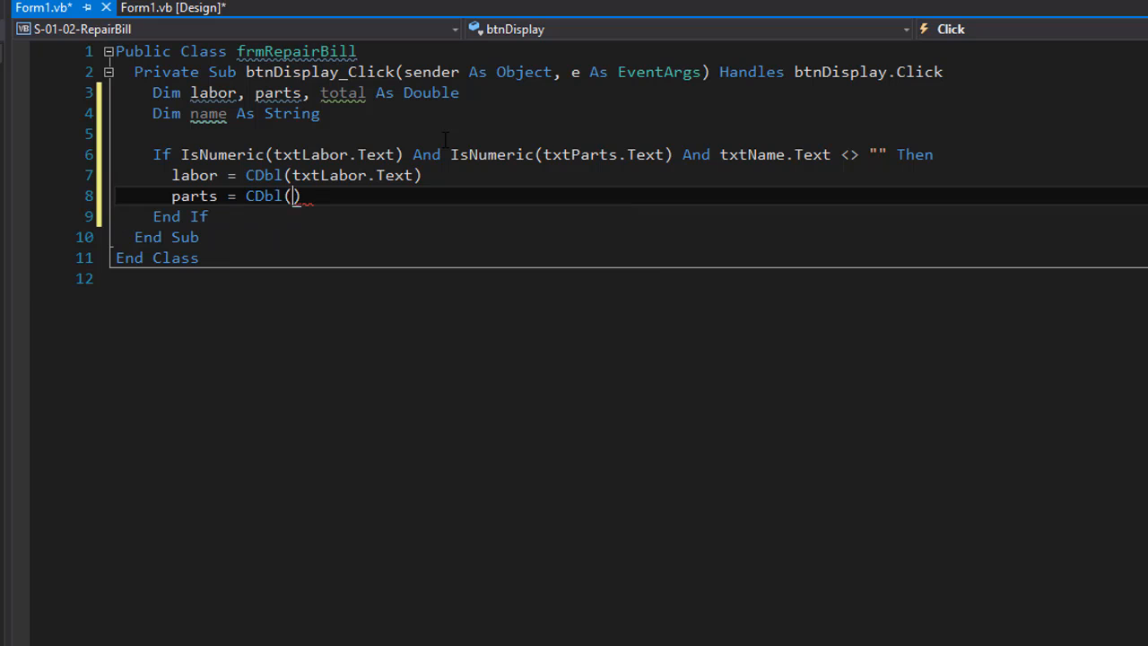
pyautogui.write('txtParts.Text')
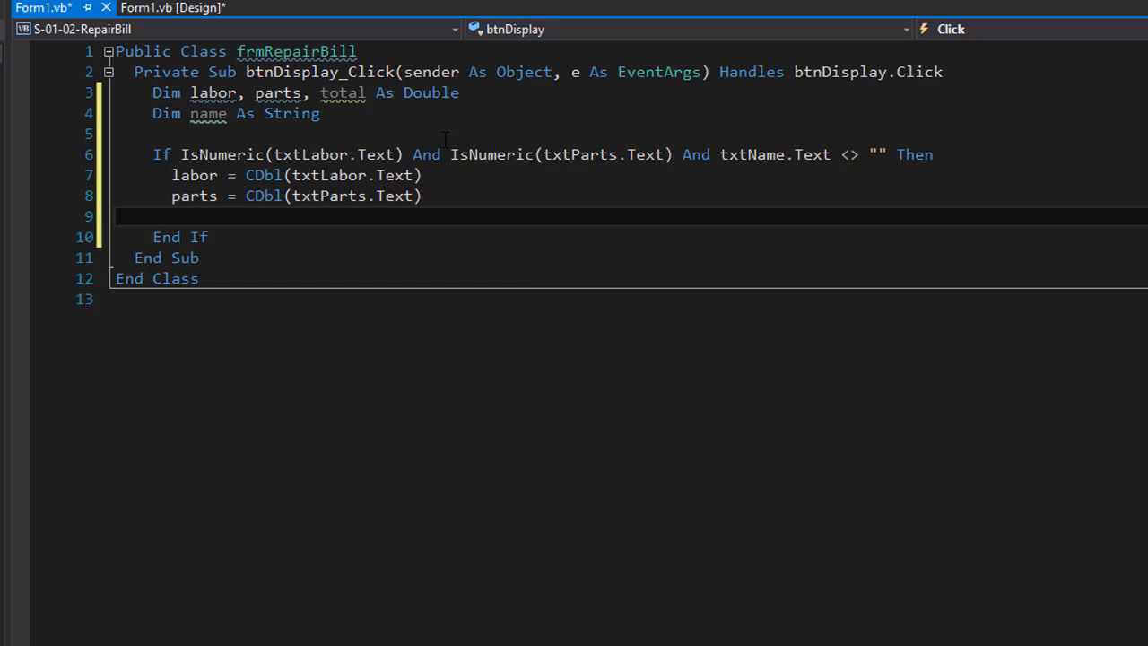
pyautogui.write('name =')
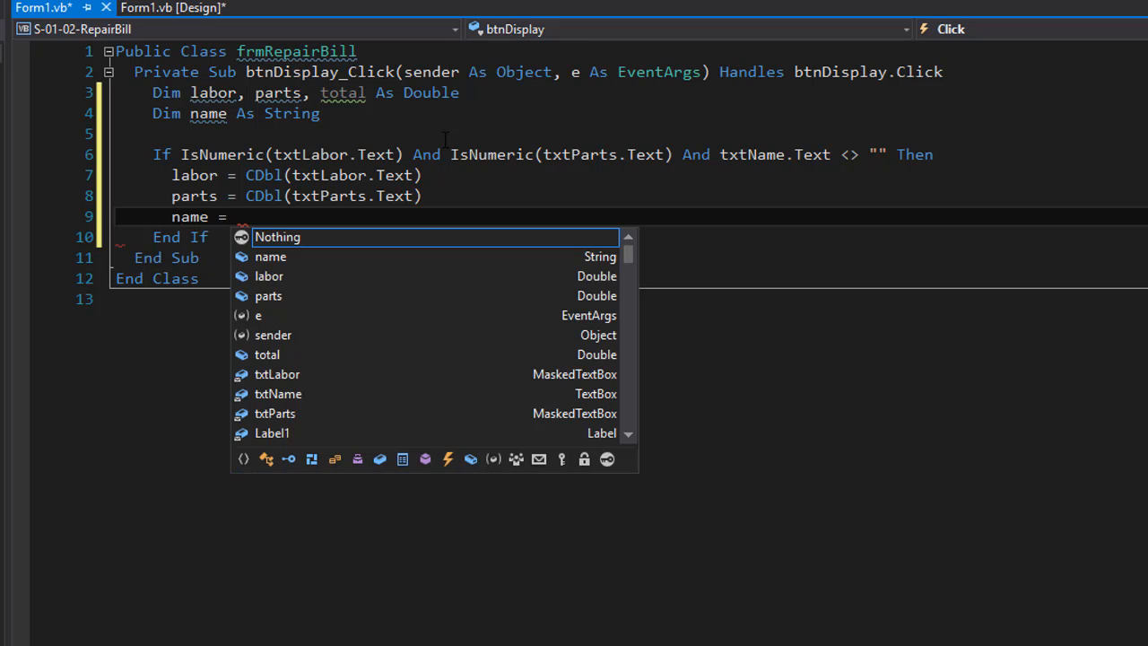
pyautogui.write('txtName.Te')
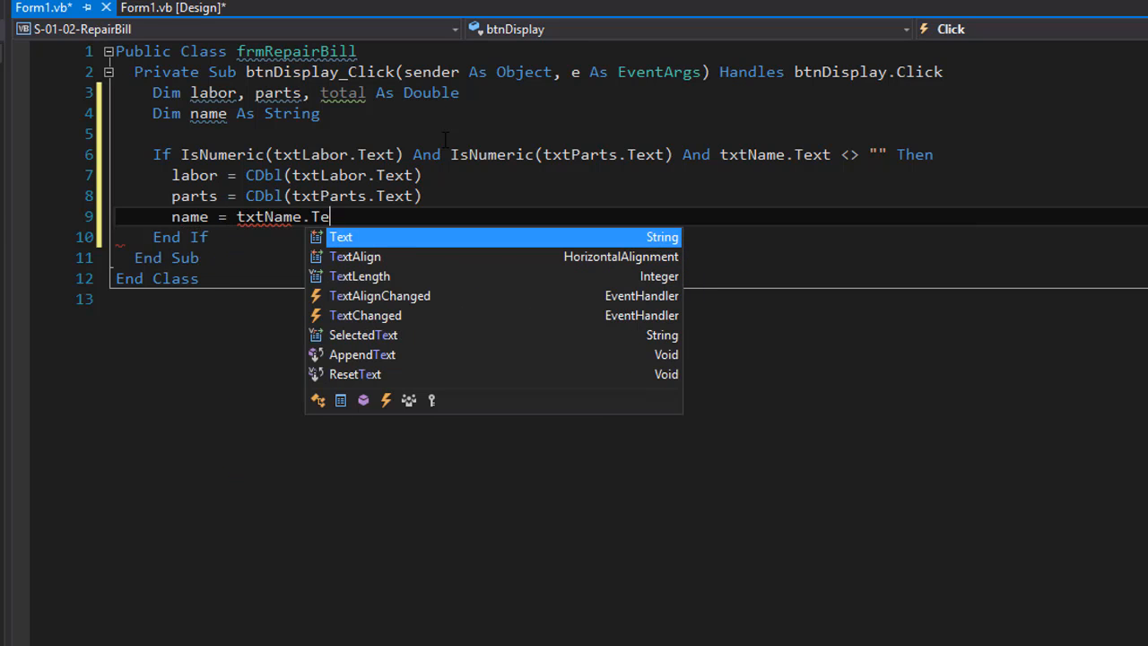
pyautogui.write('xt')
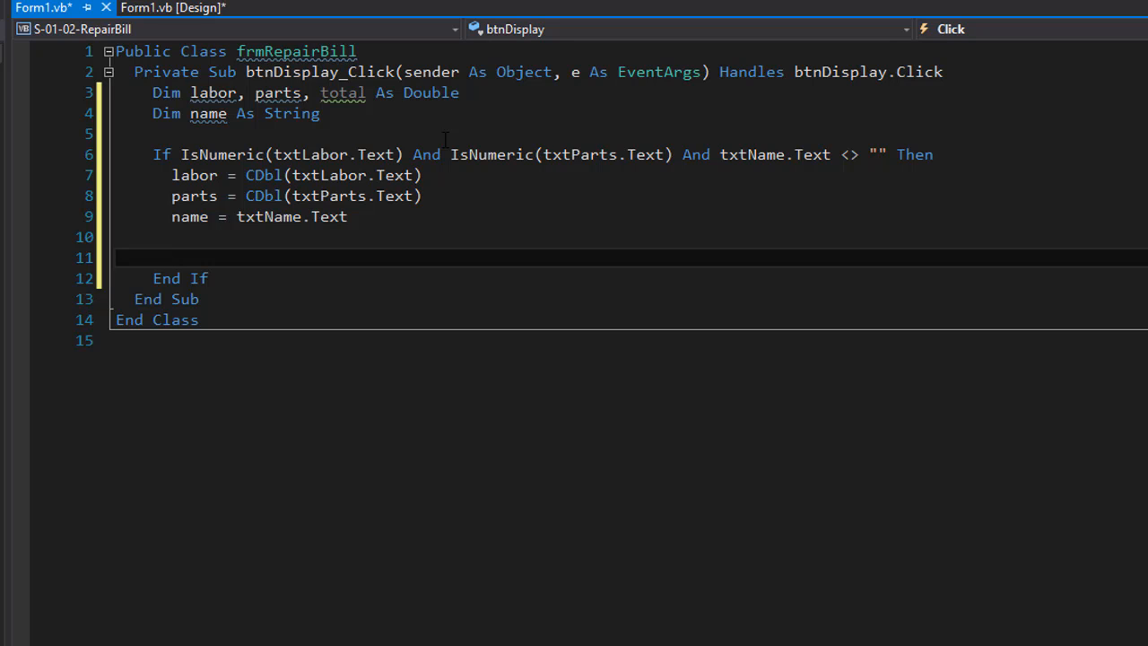
# - Declare laborCost As Double as labor * 35
pyautogui.write('Dim')
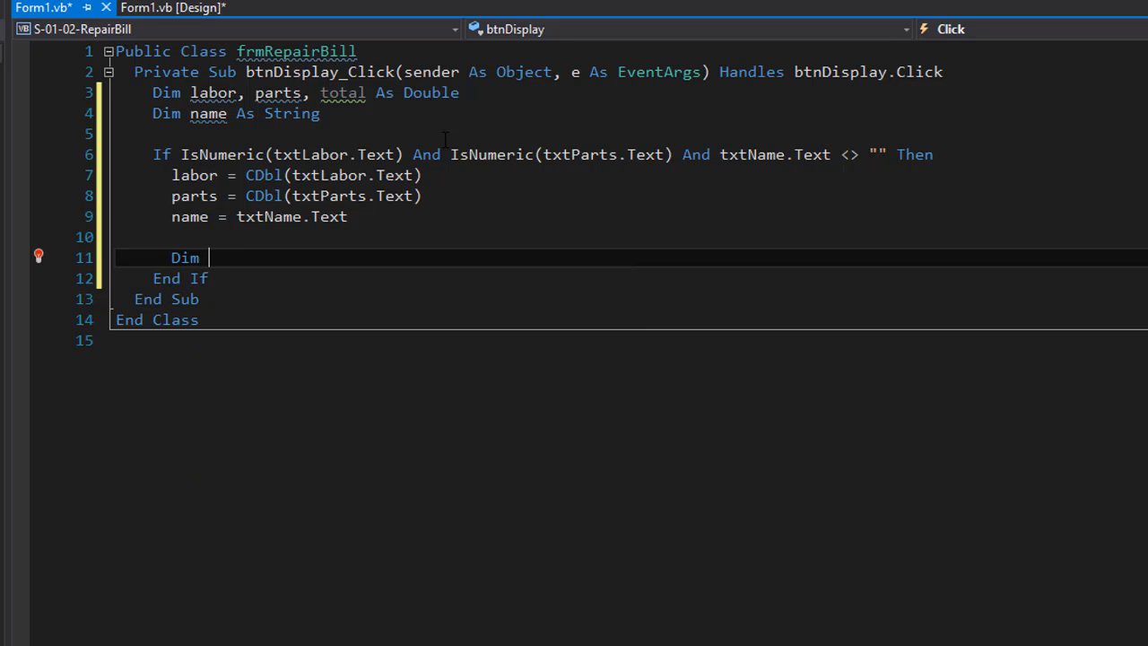
pyautogui.write('laborCost as Double =')
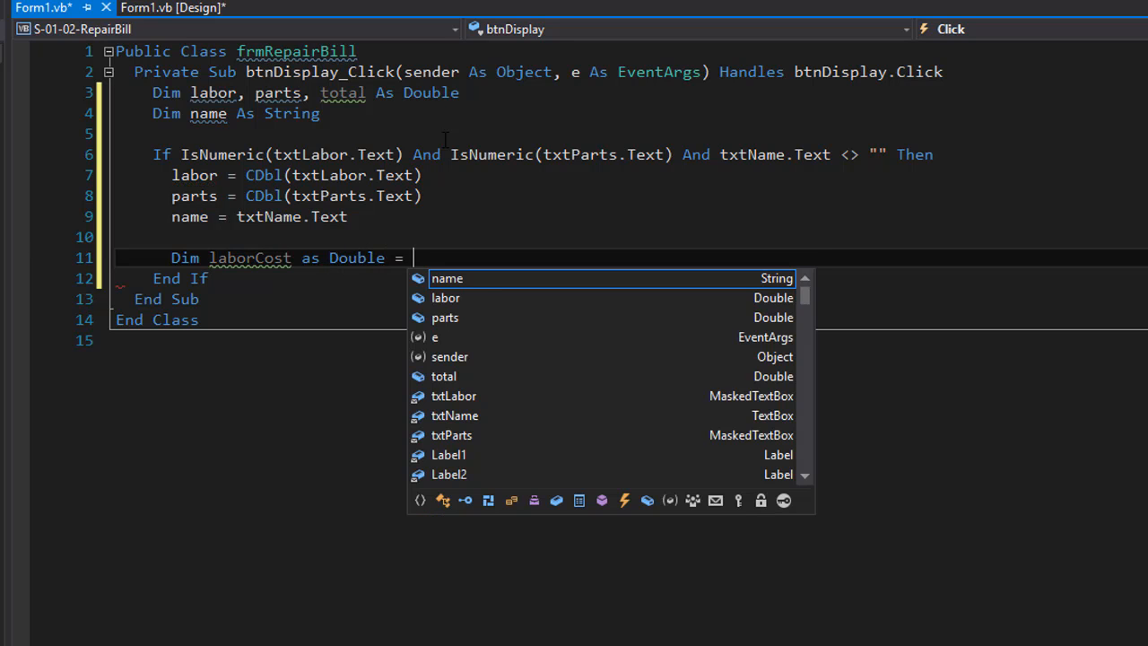
pyautogui.write('labor *')
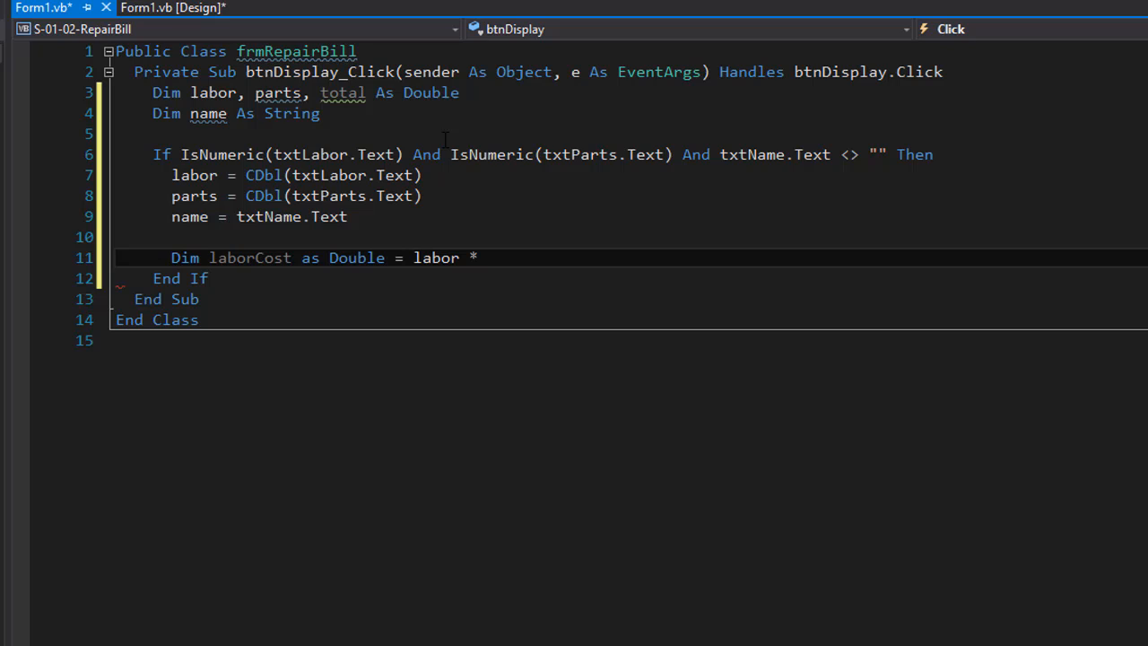
pyautogui.write('35')
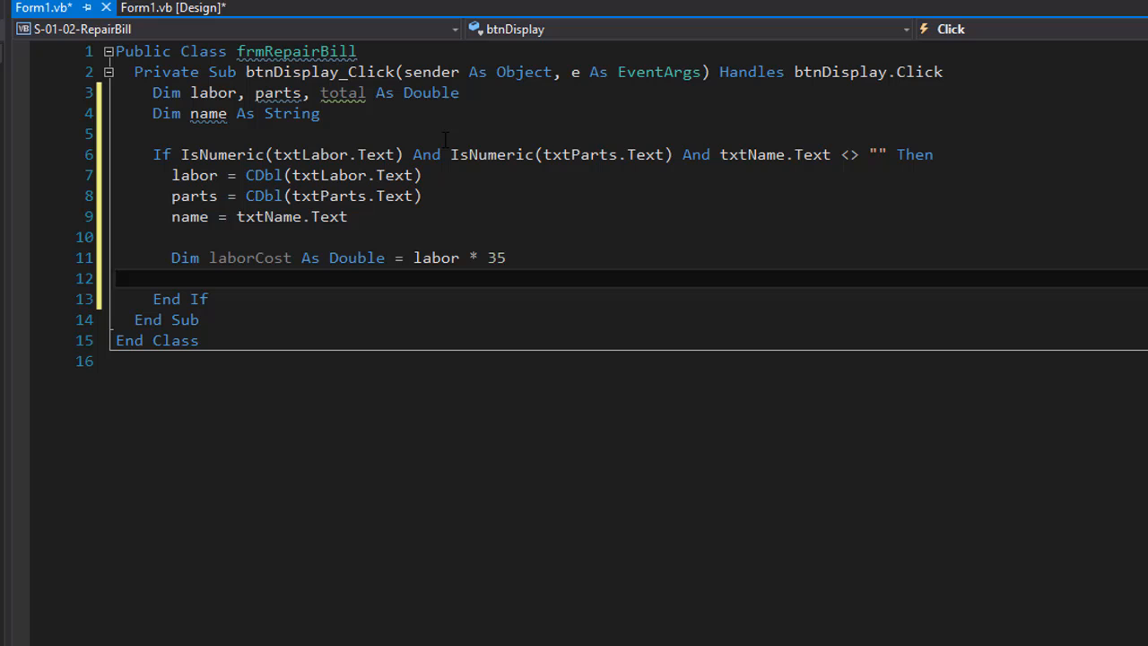
# - Declare partsCost As Double as parts + (parts * 0.05)
pyautogui.write('dim')
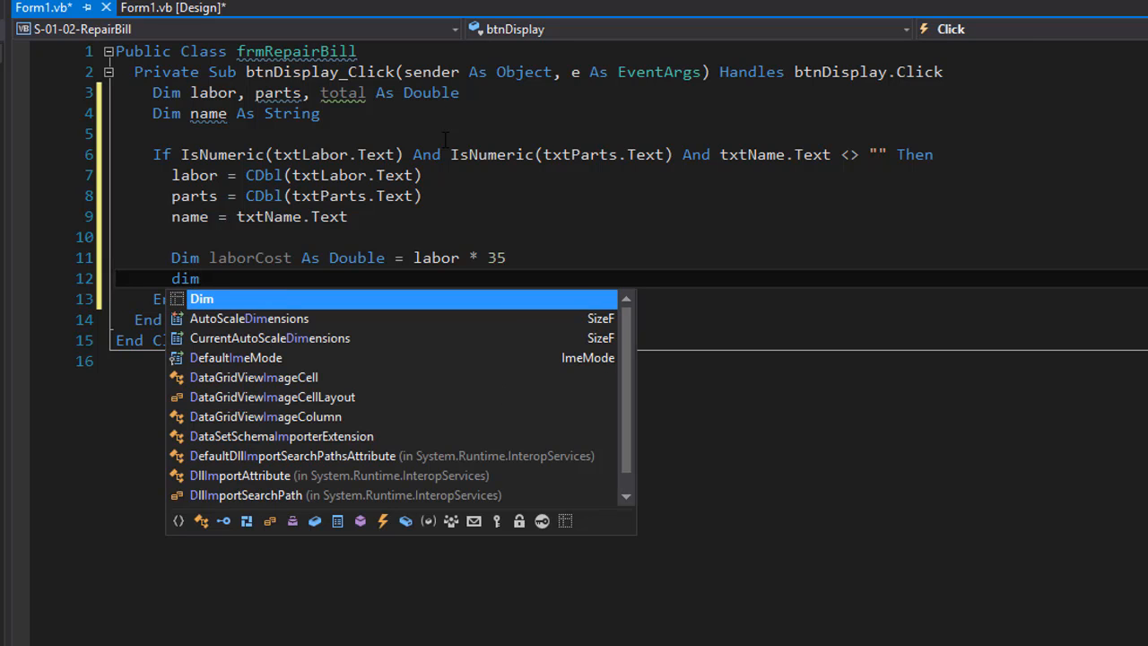
pyautogui.write('parts')
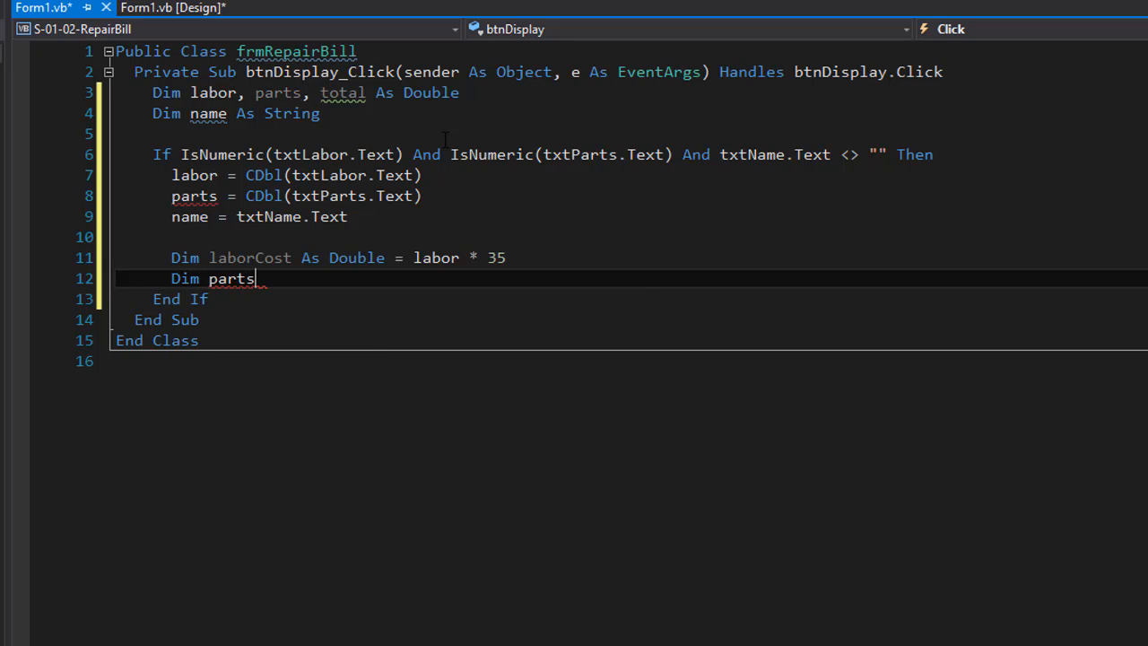
pyautogui.write('Cost as double =')
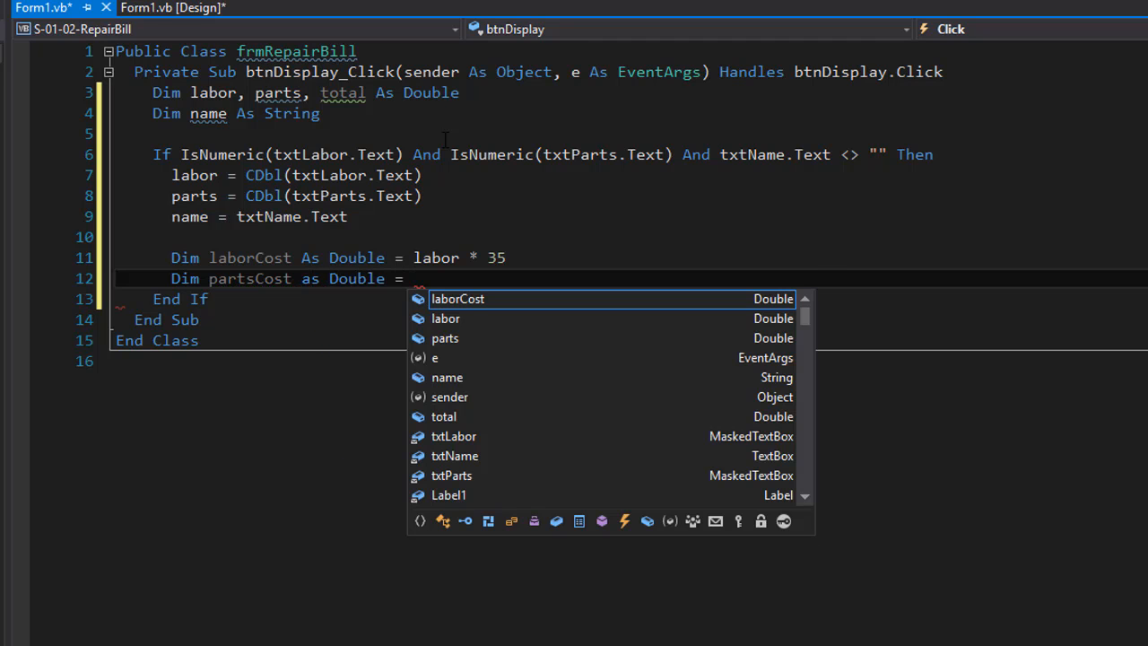
pyautogui.write('parts')
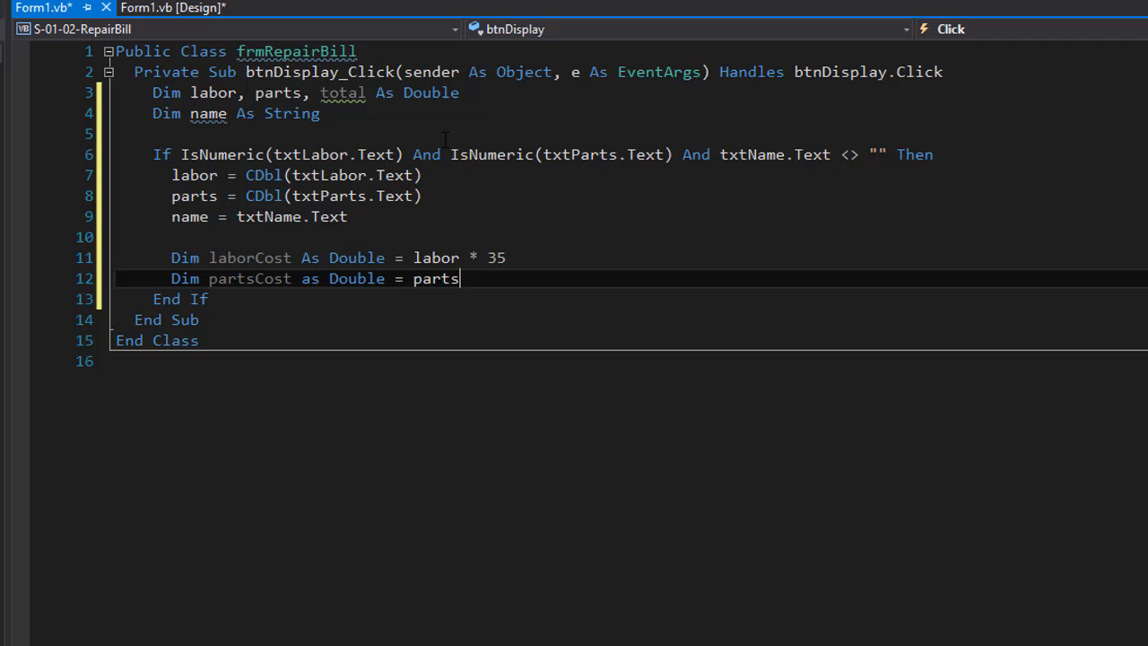
pyautogui.doubleClick(436, 278)
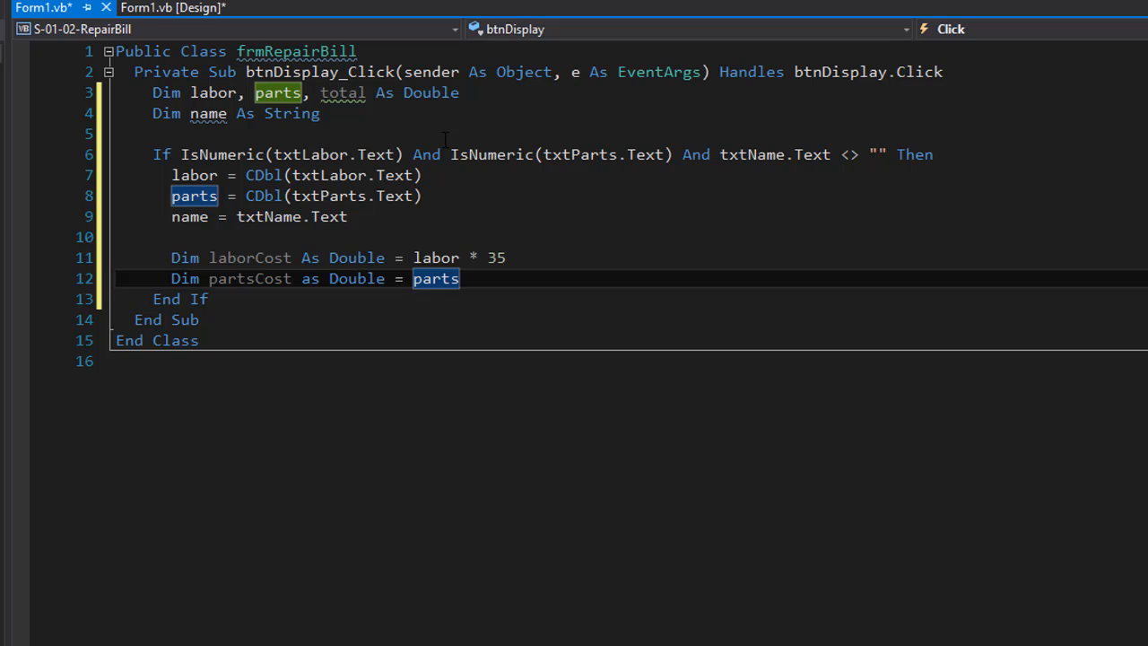
pyautogui.write('+')
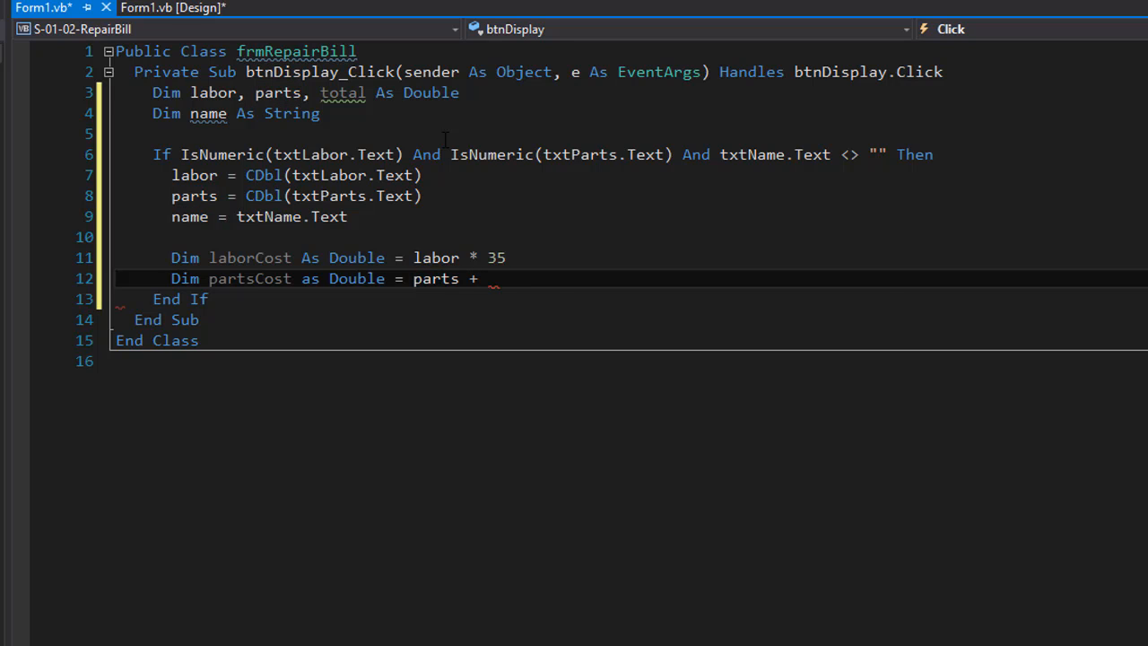
pyautogui.write('(')
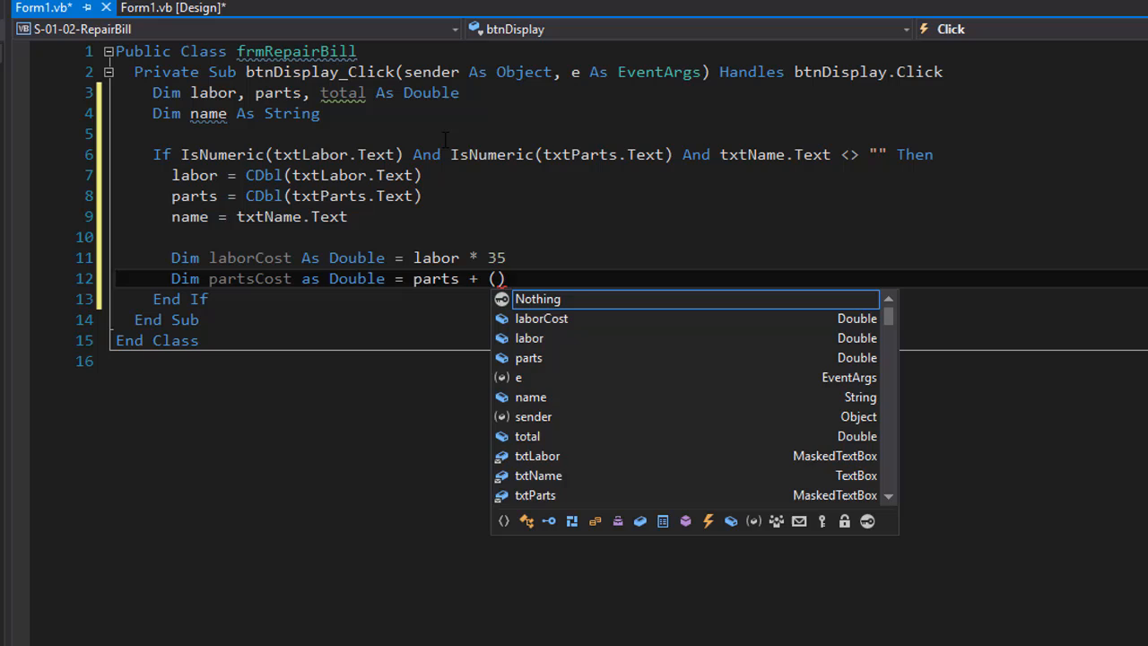
pyautogui.write('parts *')
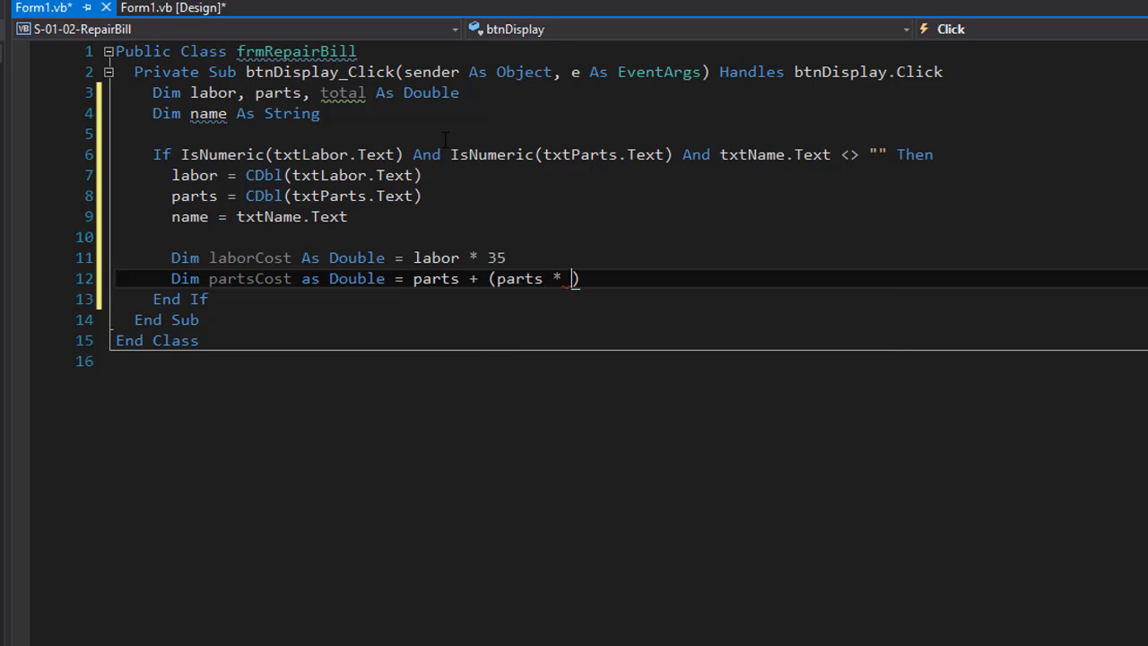
pyautogui.write('0.05)')
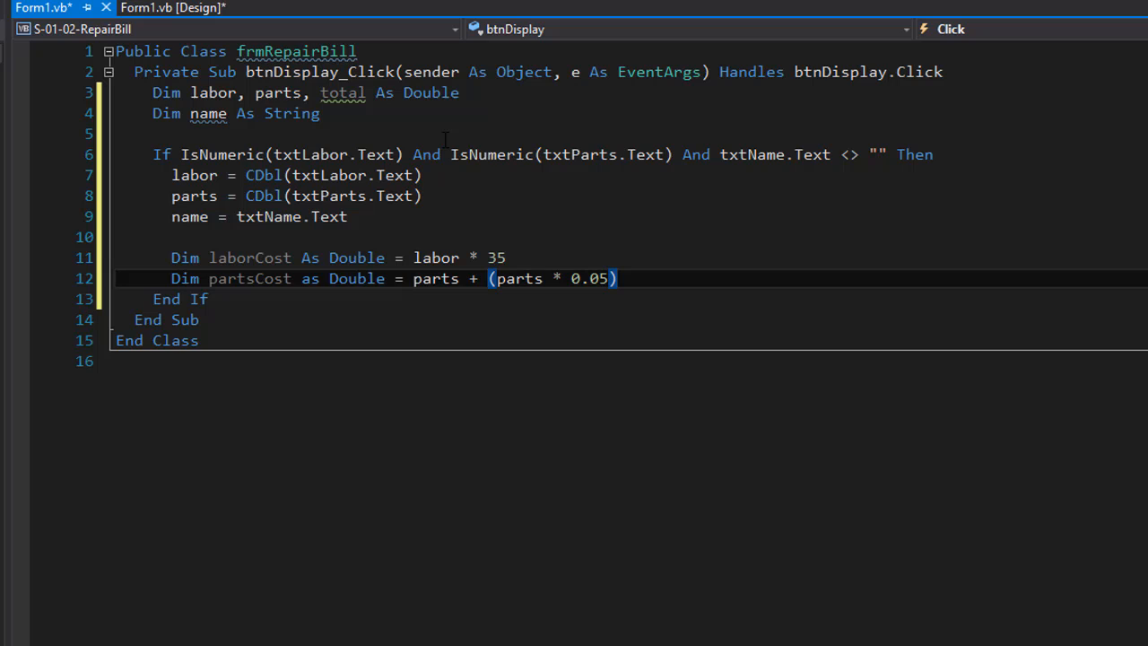
# - Set total = laborCost + partsCost and start new lines
pyautogui.write('total')
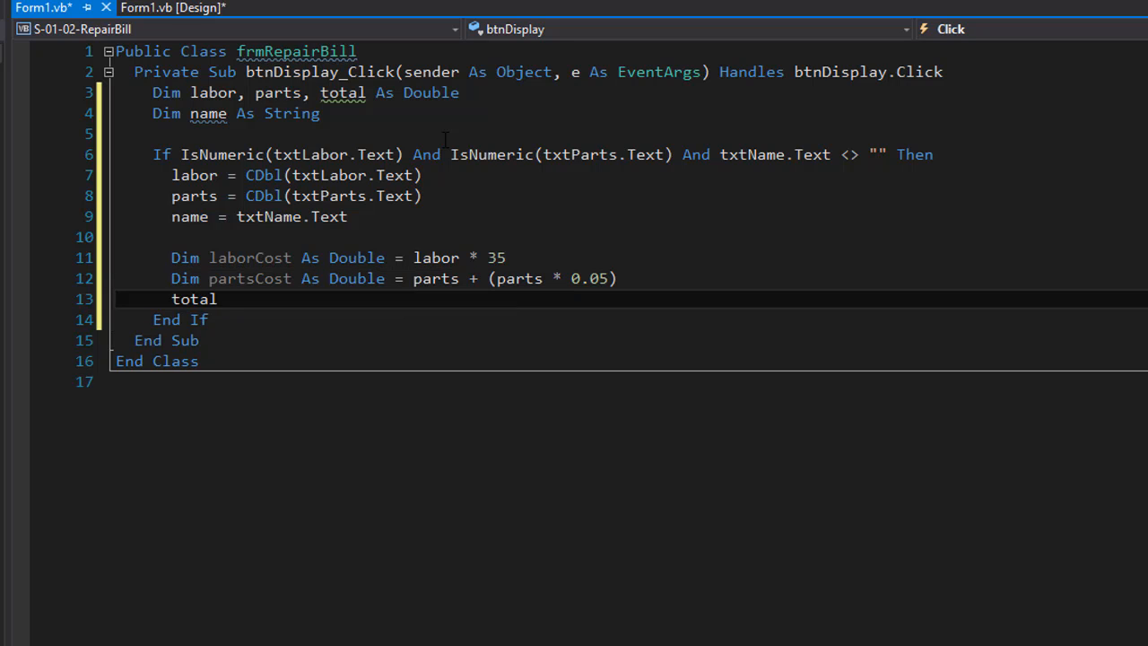
pyautogui.write('= laborCost')
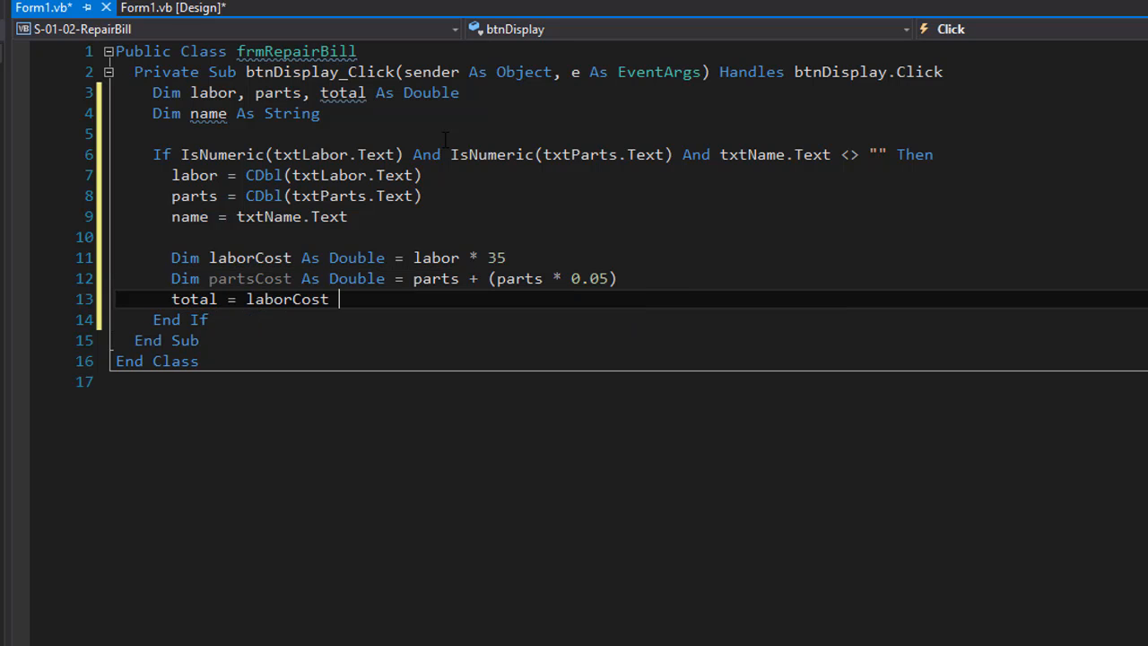
pyautogui.write('+ partsCost')
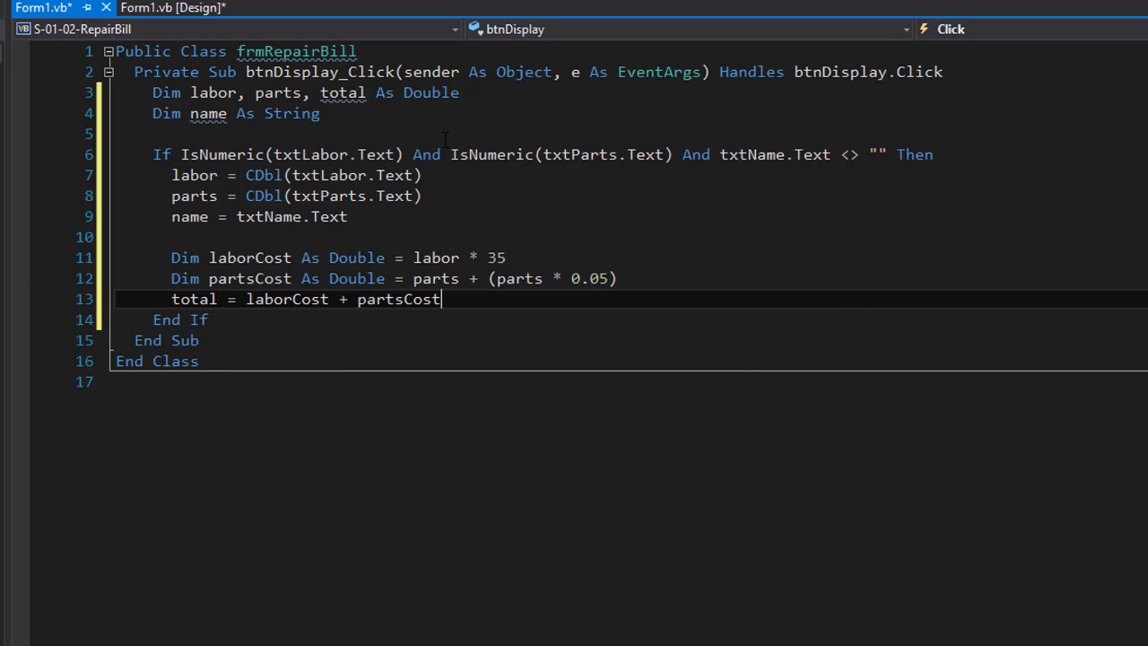
pyautogui.press('enter')
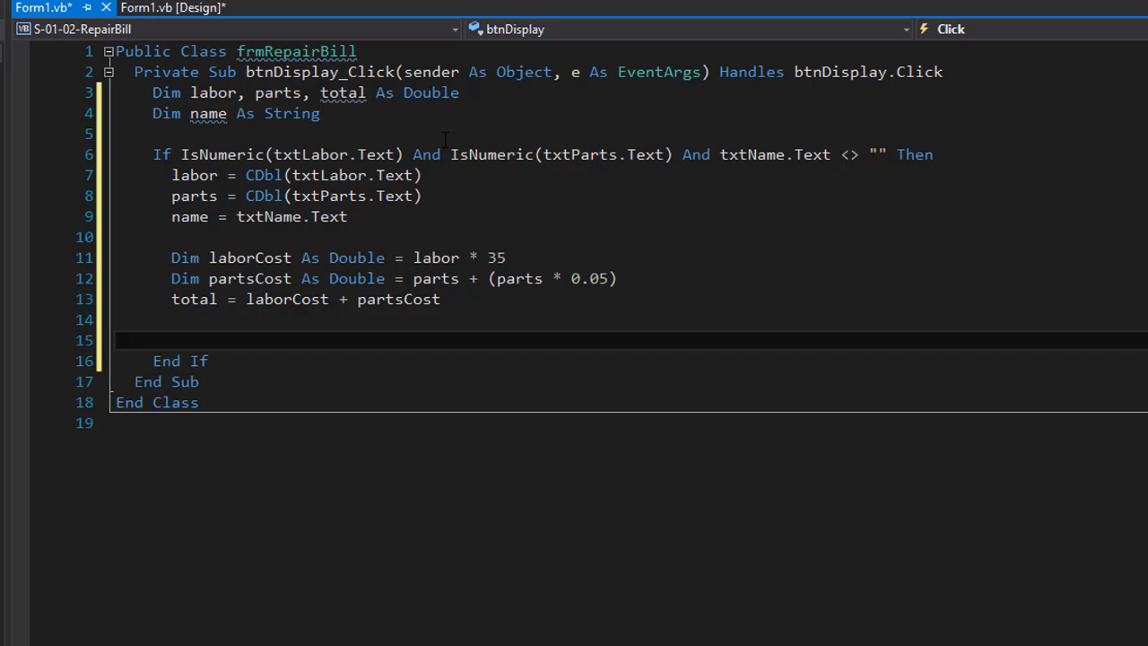
# - Add lstDisplay.Items.Add lines for the customer name and the formatted labor cost
pyautogui.write('lst')
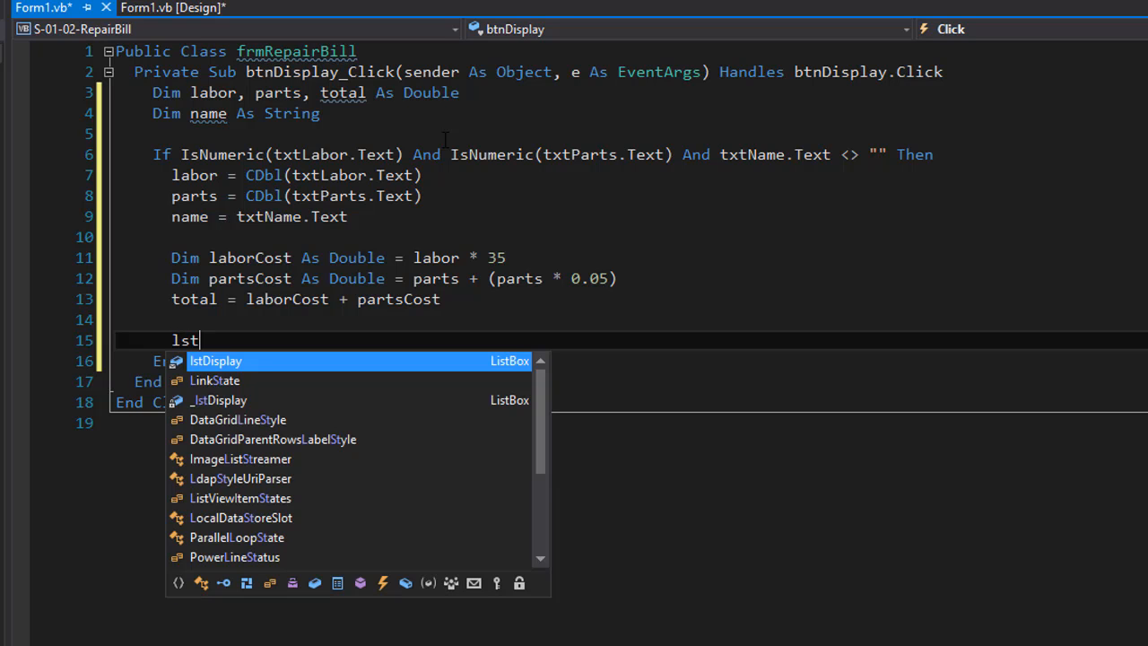
pyautogui.write('Display.Items.Add(')
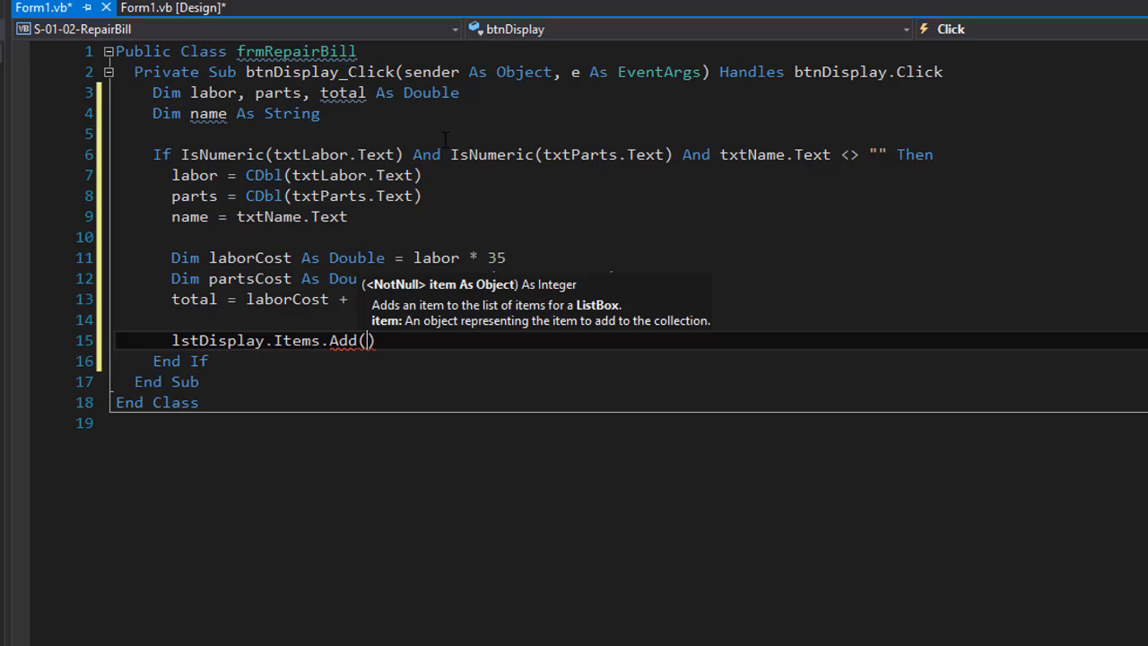
pyautogui.write('"Custo"')
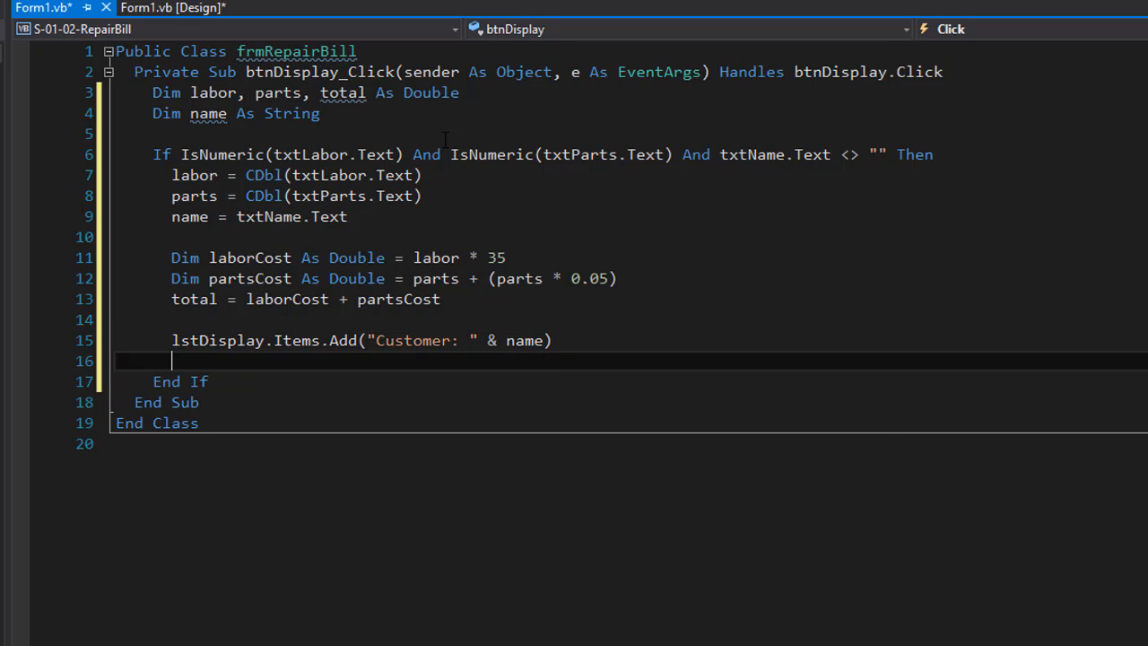
pyautogui.write('ls')
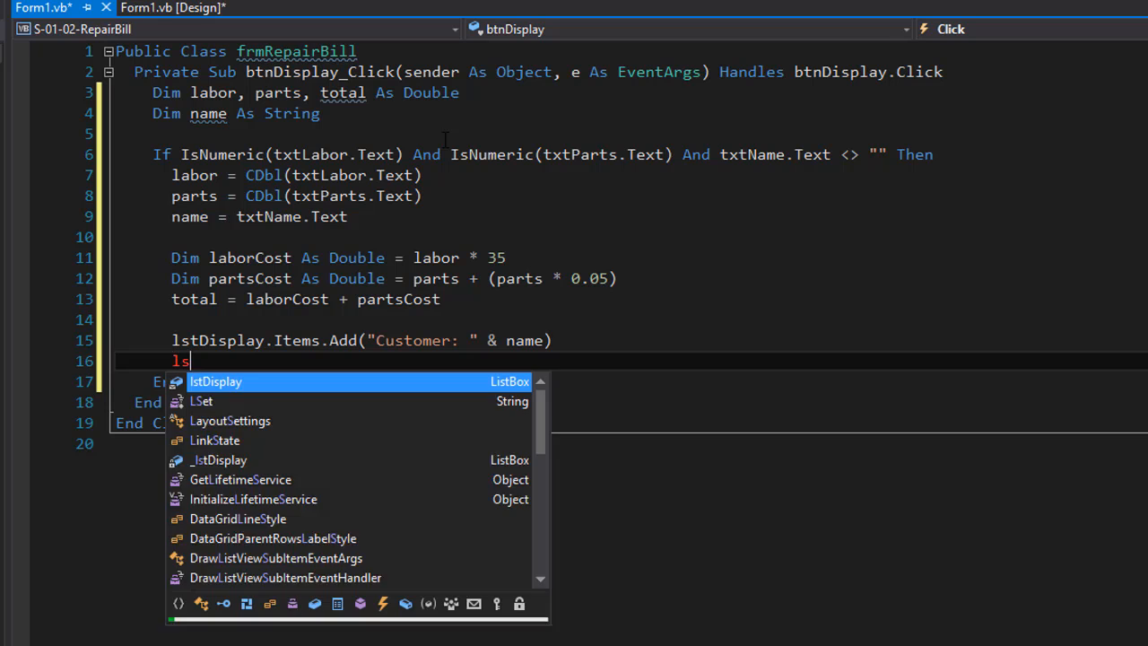
pyautogui.write('tDisplay.Items.Add(')
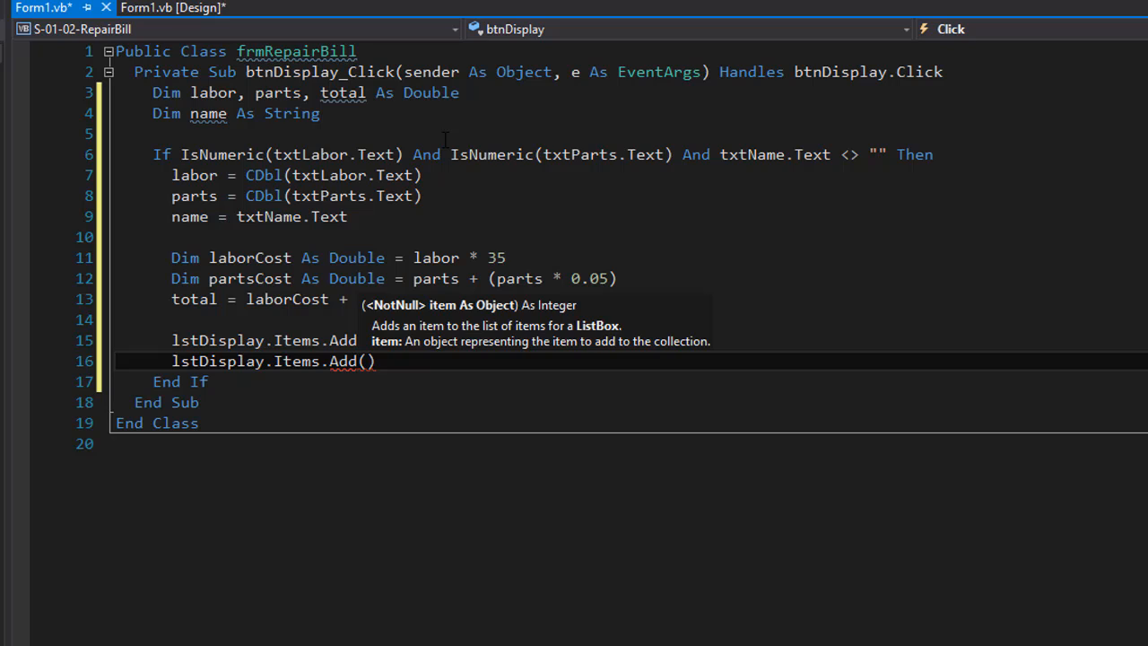
pyautogui.write('"L')
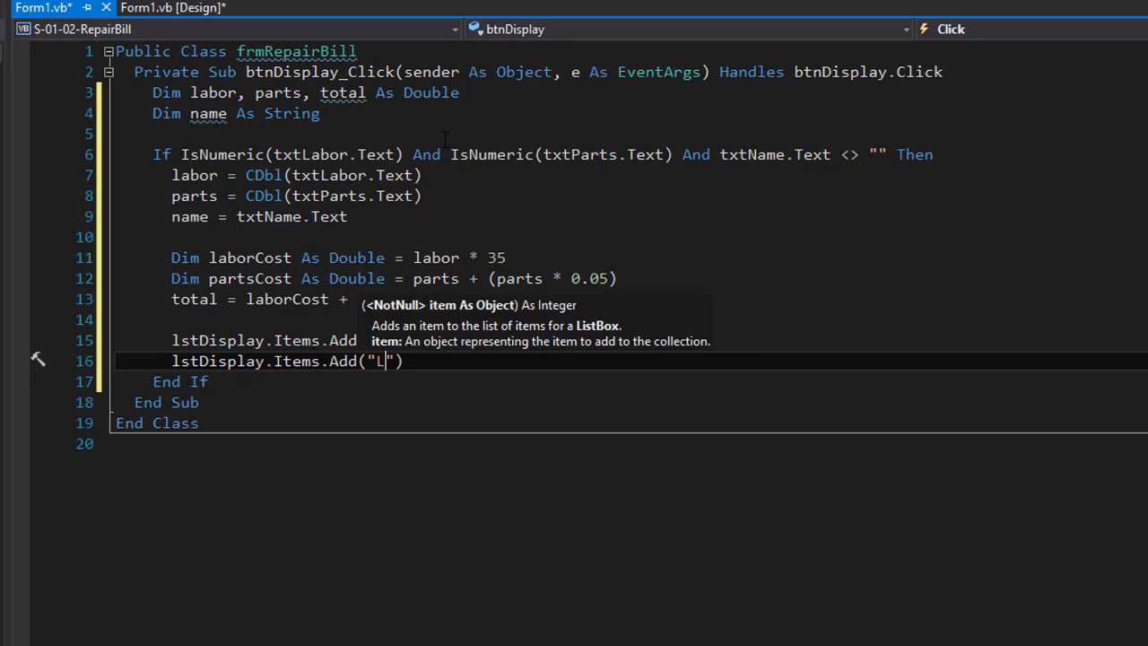
pyautogui.write('abor Cost:')
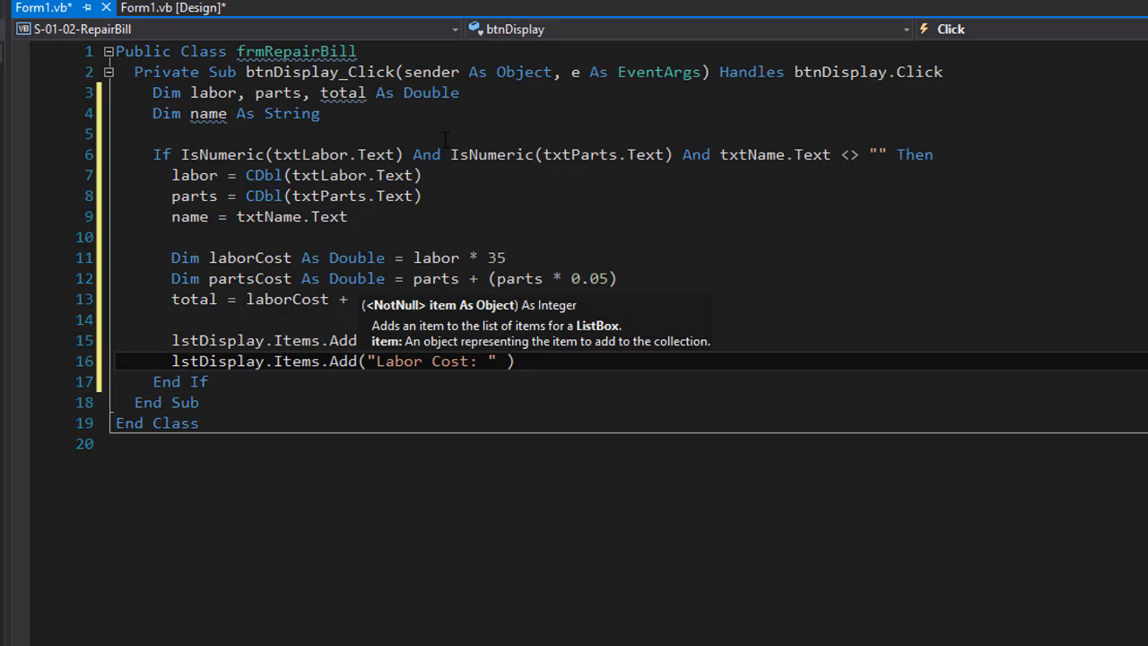
pyautogui.write('&')
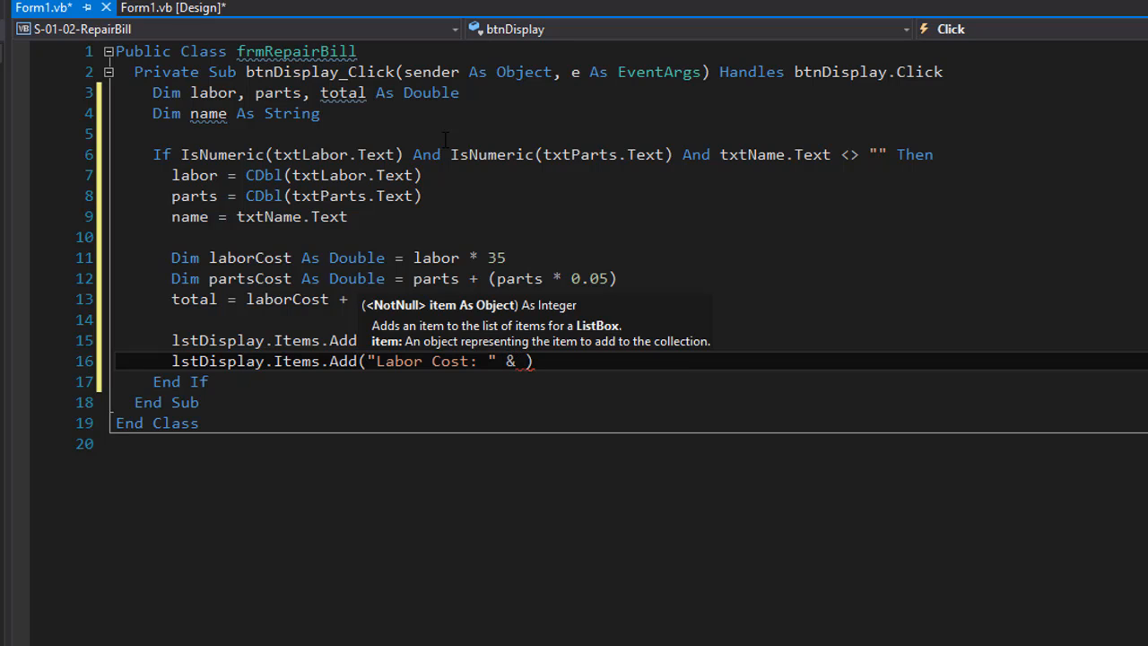
pyautogui.write('FormatCurrency(')
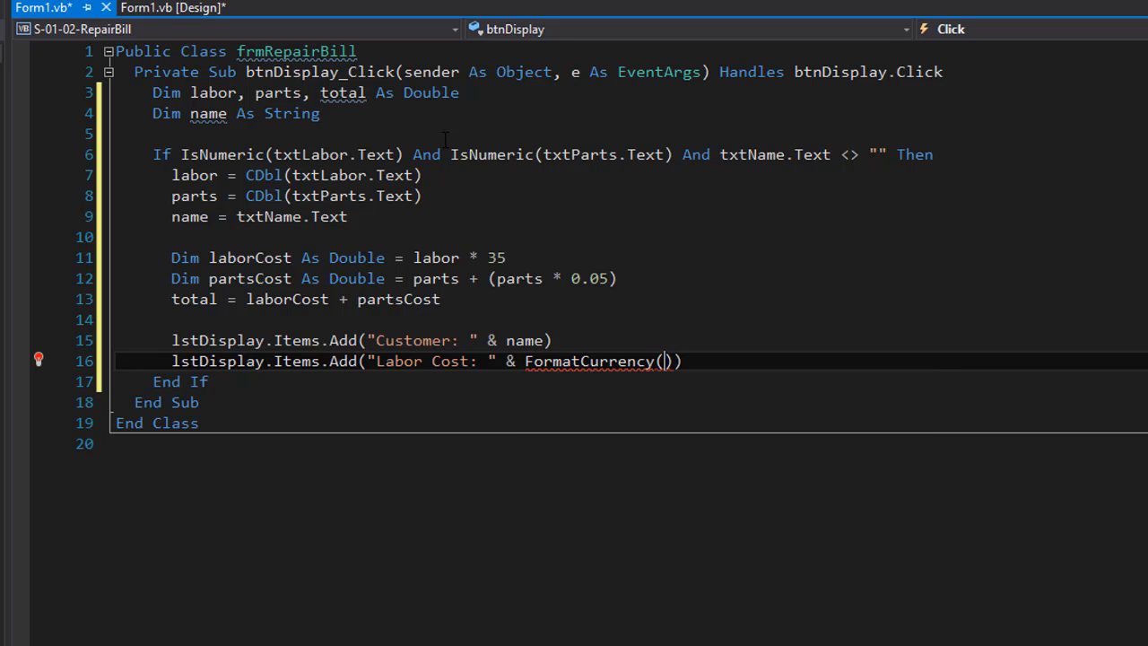
pyautogui.write('laborCost')
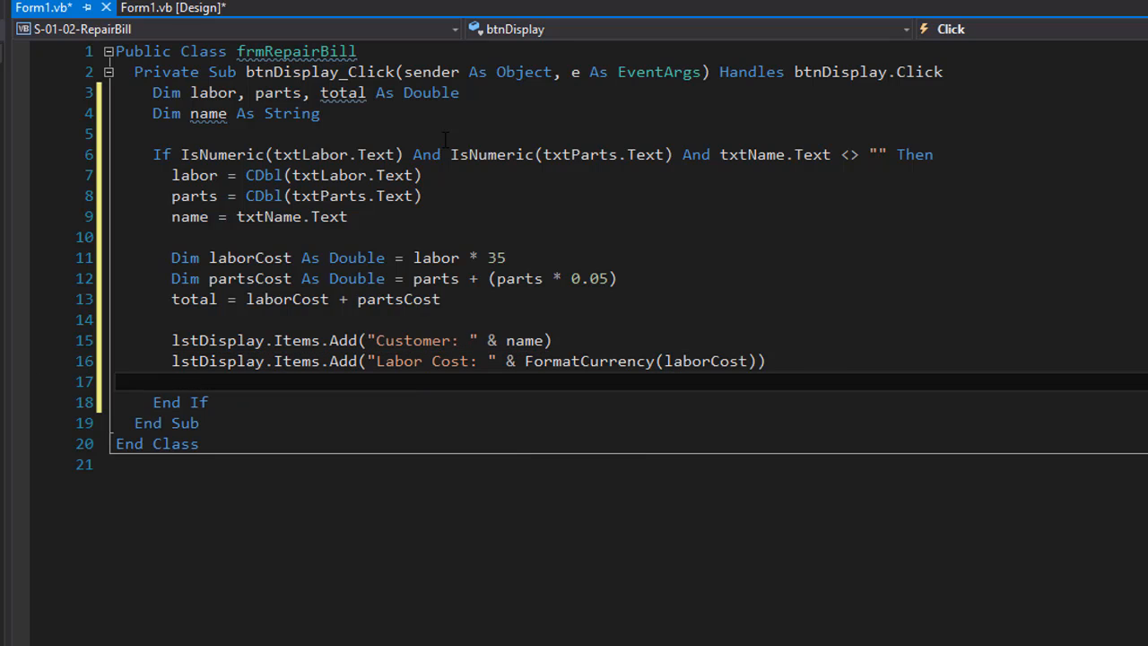
# - Add lstDisplay lines for parts cost and Total Cost formatted with FormatCurrency(total)
pyautogui.write('lstD')
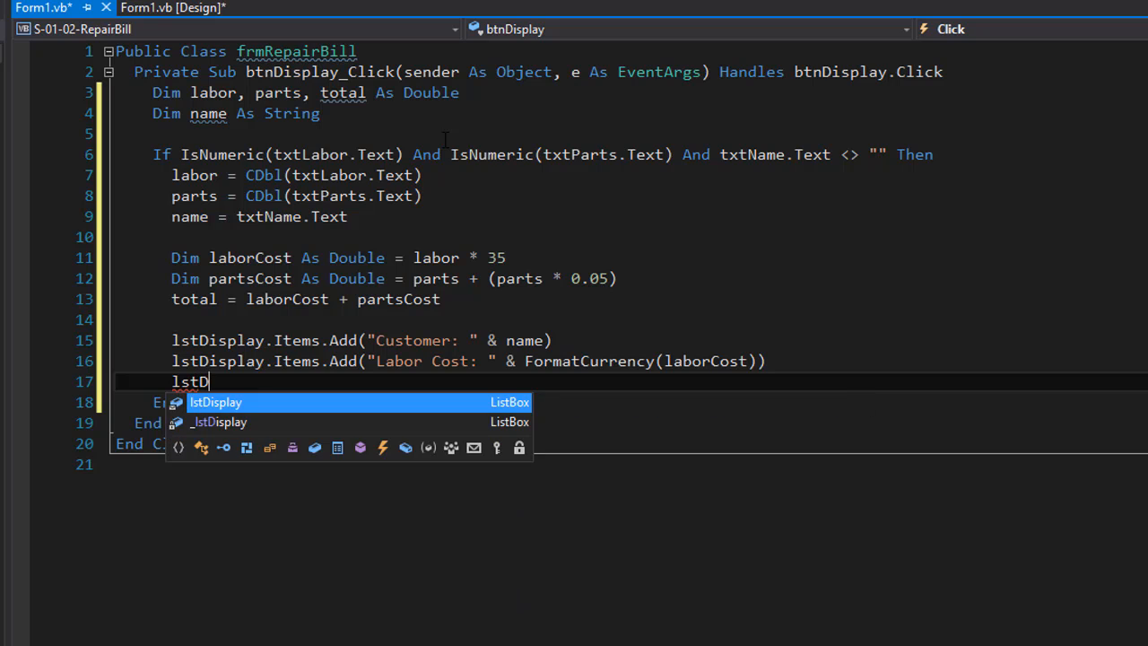
pyautogui.write('isplay')
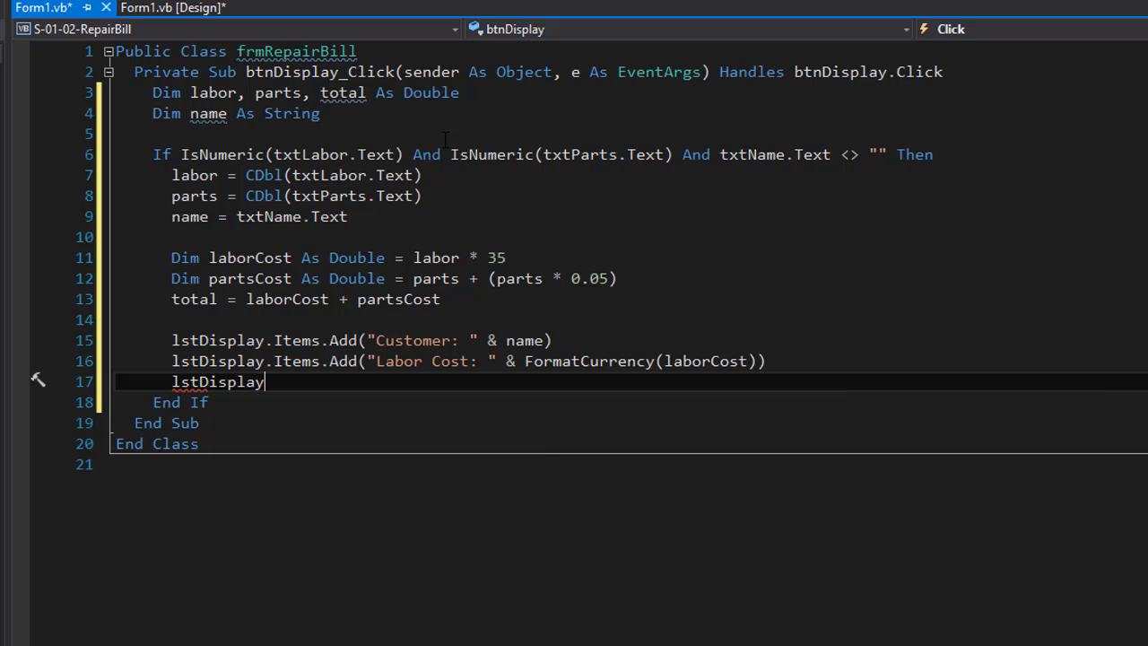
pyautogui.write('.Items.Add("Parts Cost: " & FormatCurrency(')
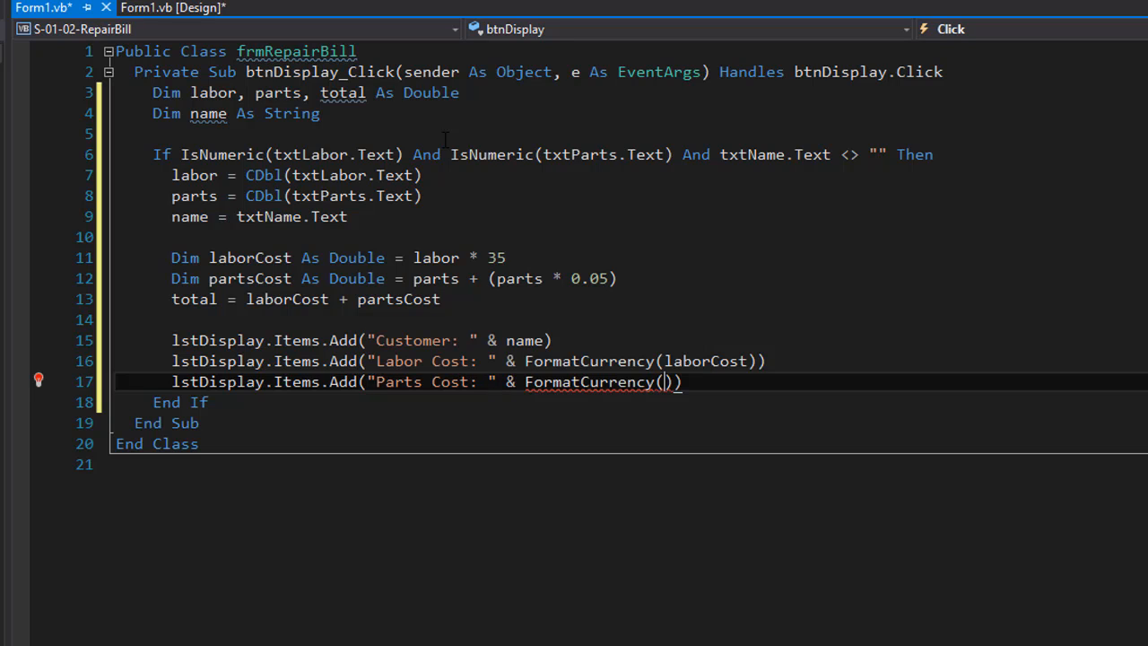
pyautogui.write('partsCost')
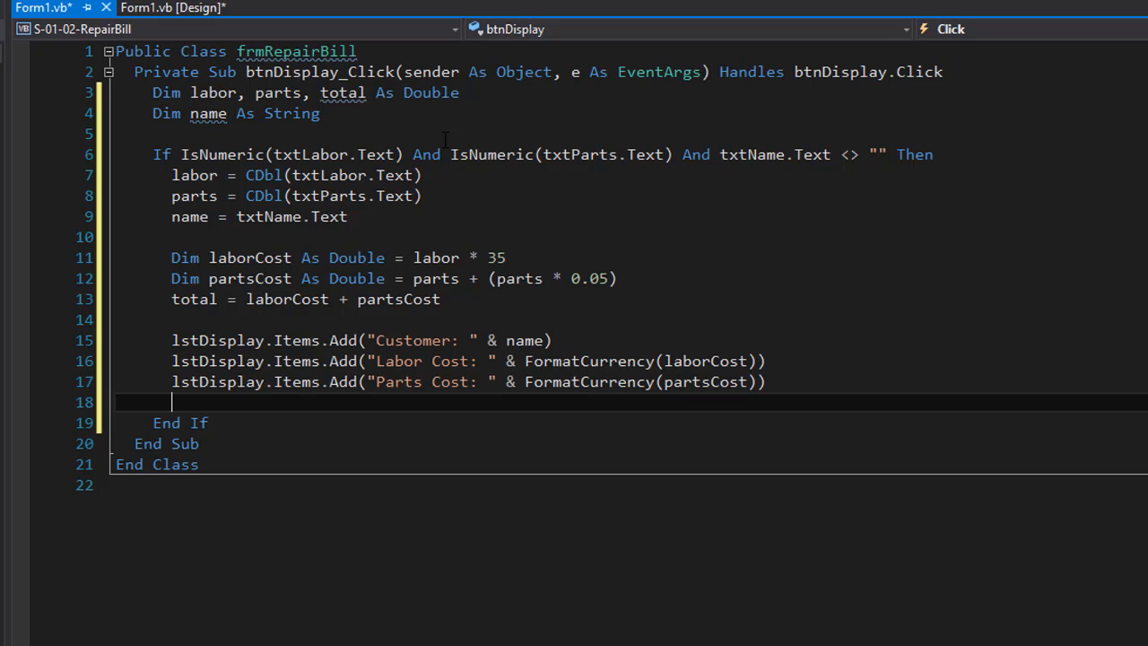
pyautogui.write('lstDisplay.Items.Add(')
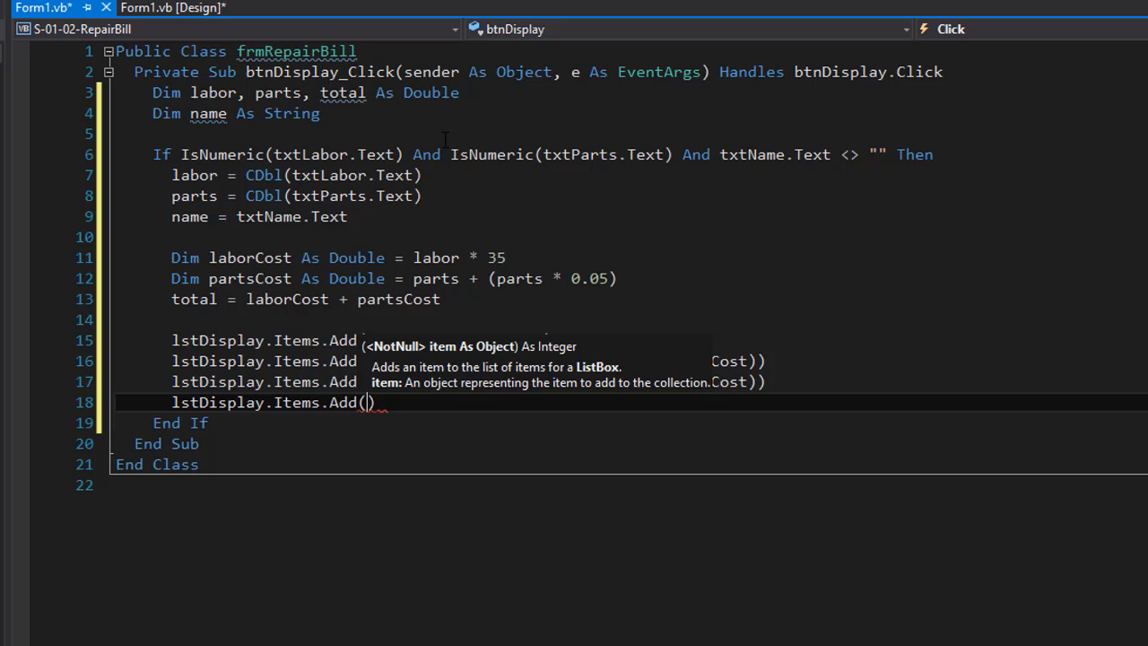
pyautogui.write('"Total"')
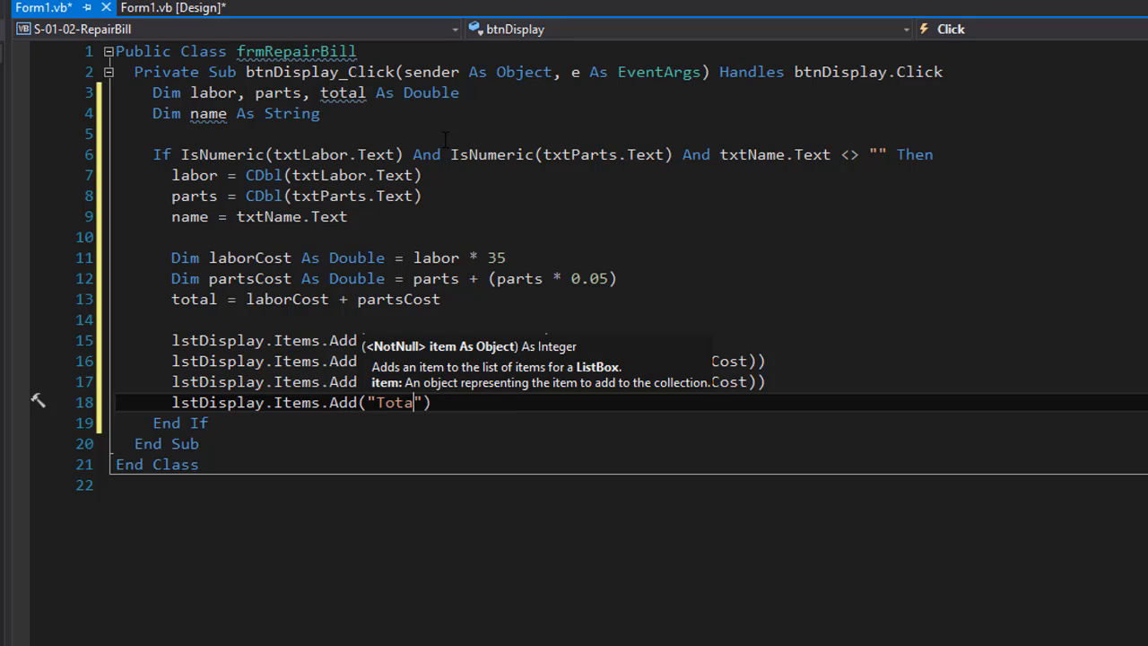
pyautogui.write('l Cost:')
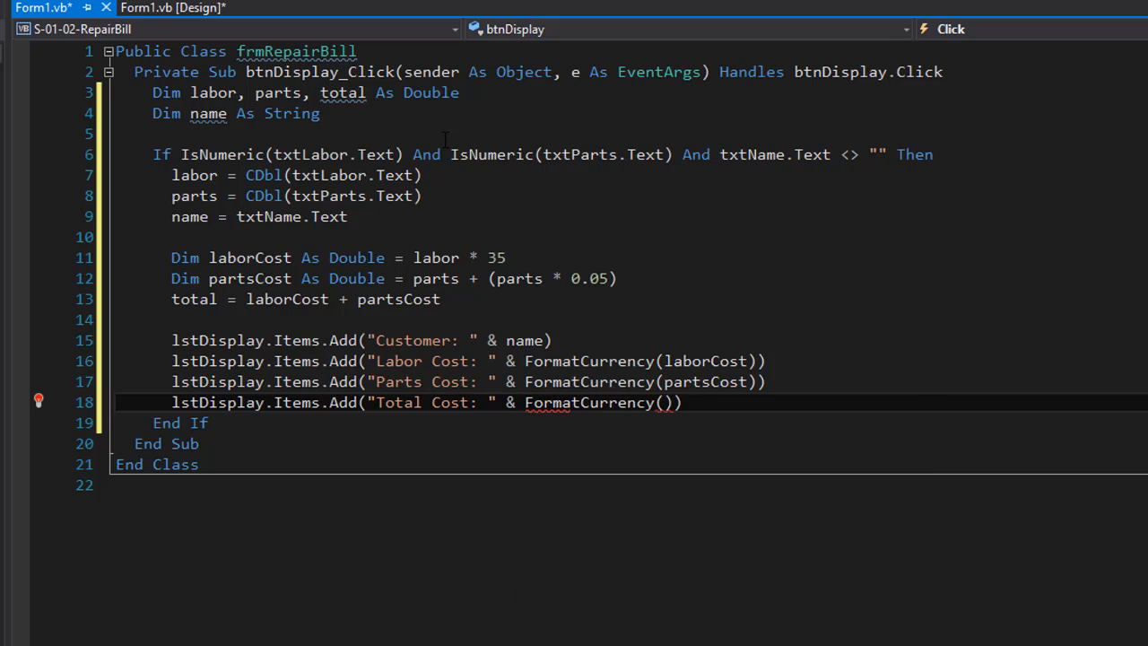
pyautogui.write('total')
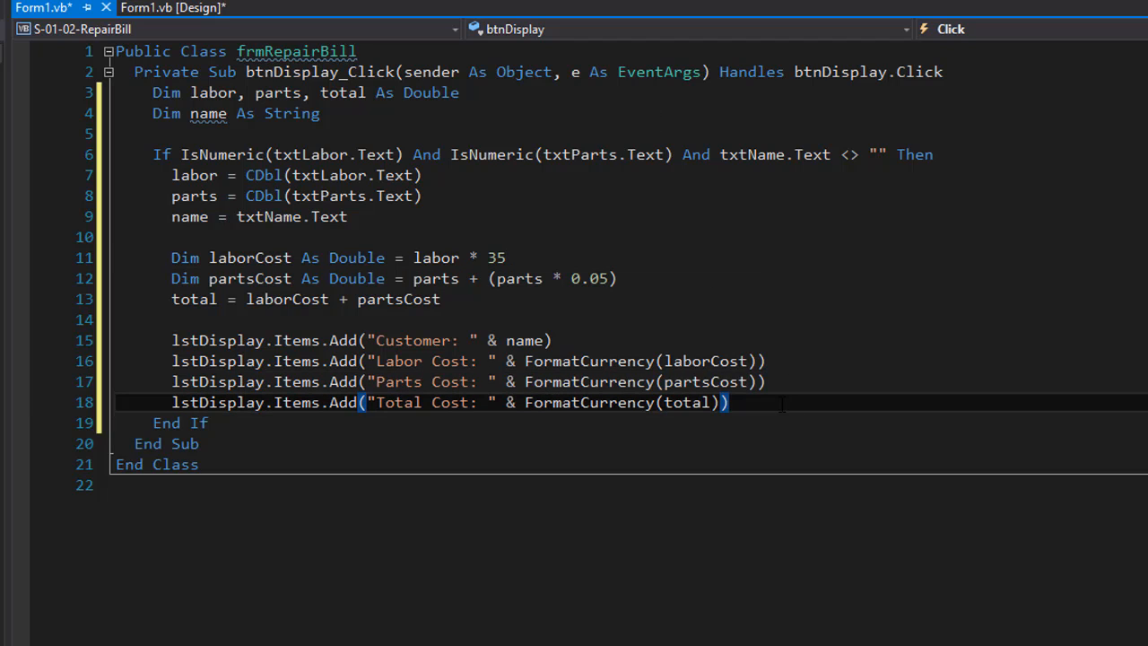
# - Add an Else showing MessageBox "Please enter valid input" and run the form with F5
pyautogui.write('Else')
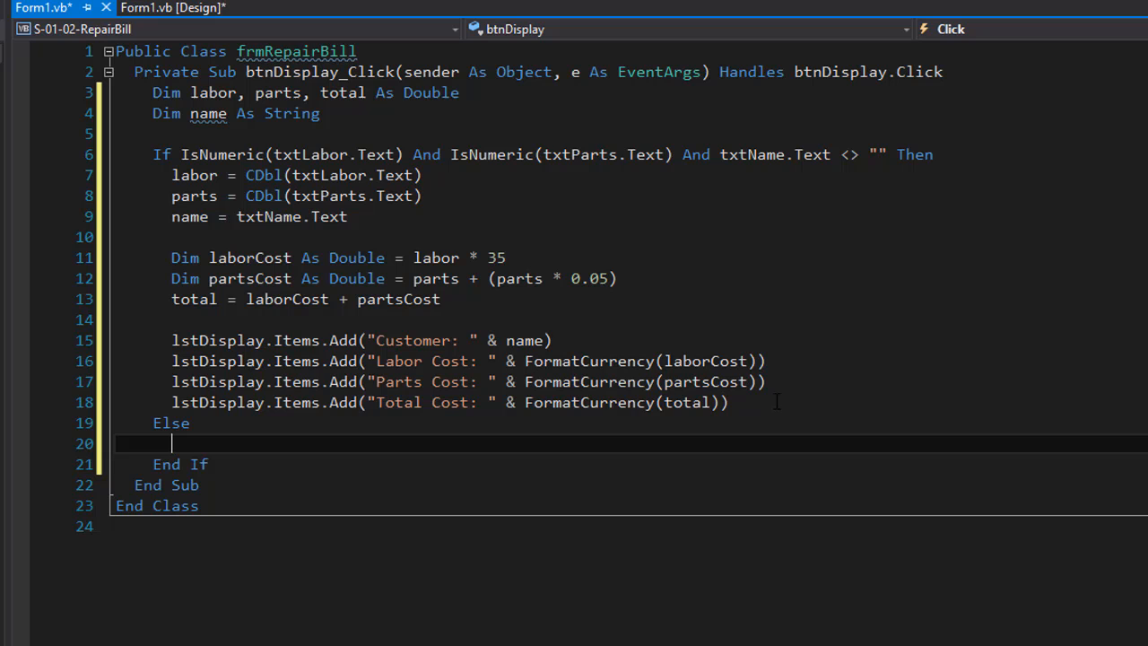
pyautogui.write('Message')
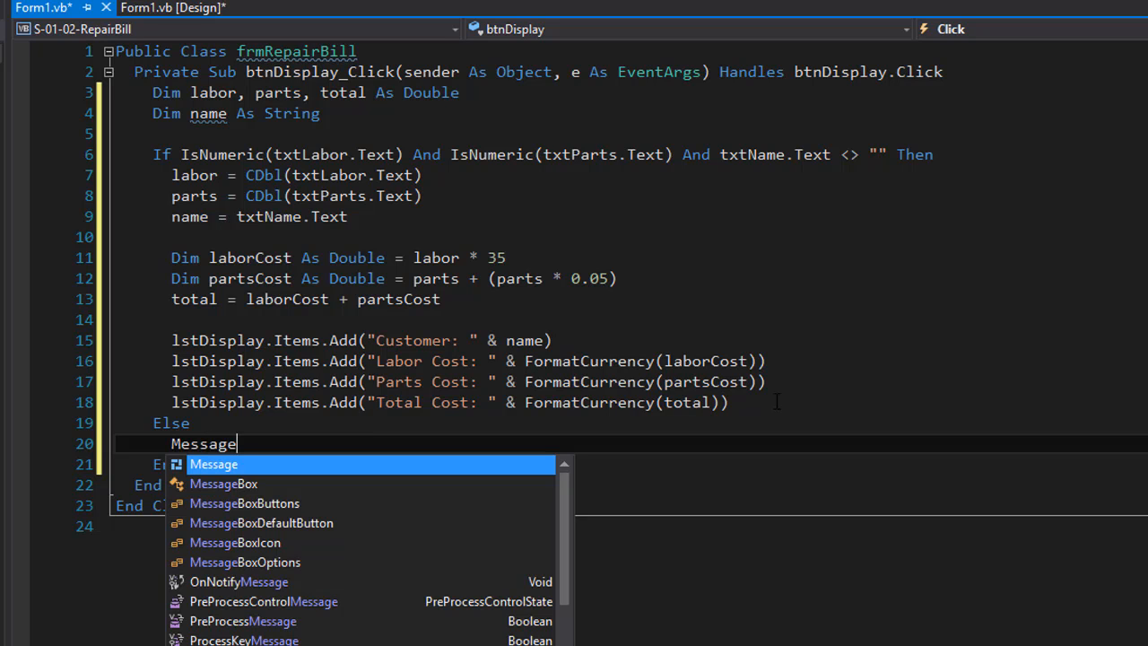
pyautogui.write('Box.Show(""')
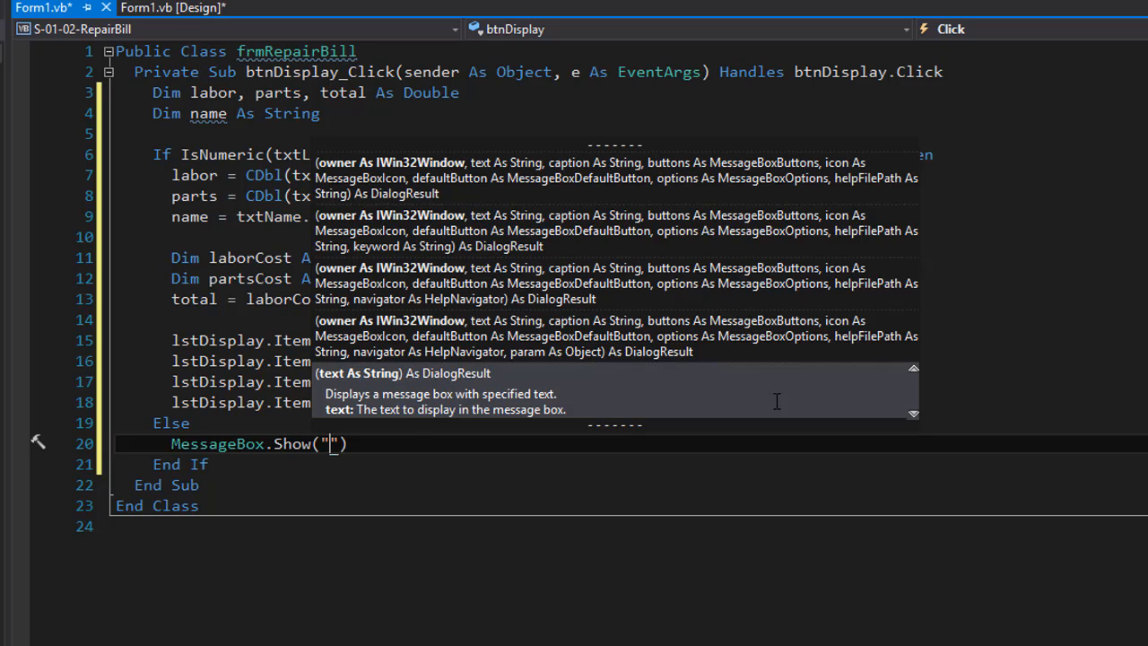
pyautogui.write('Please enter valid input')
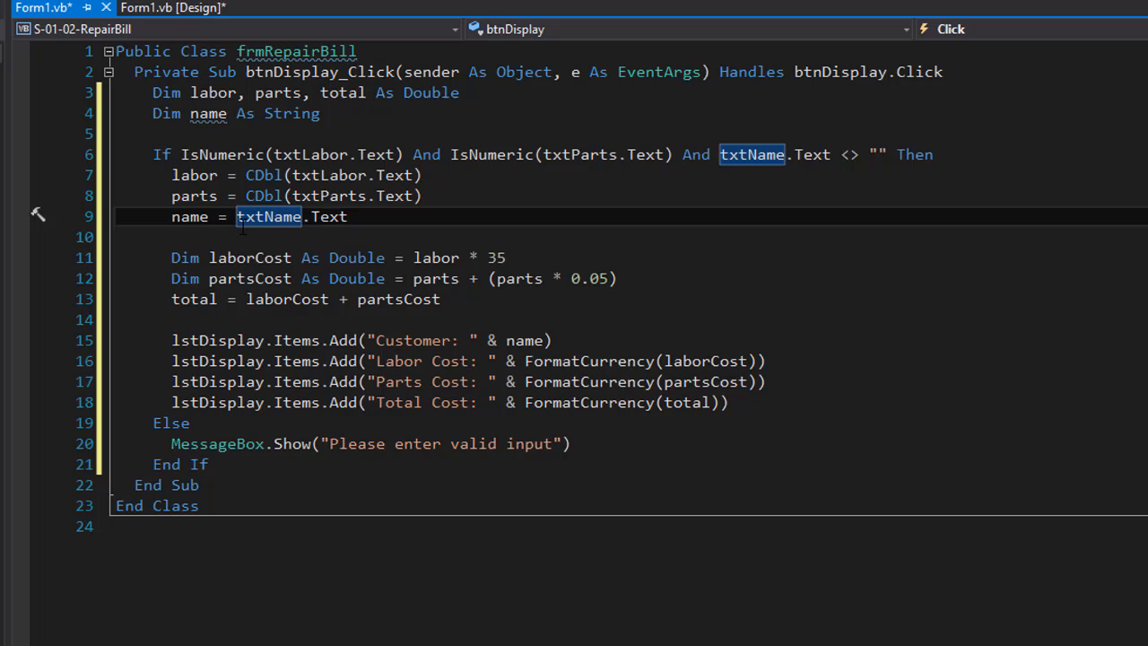
pyautogui.press('F5')
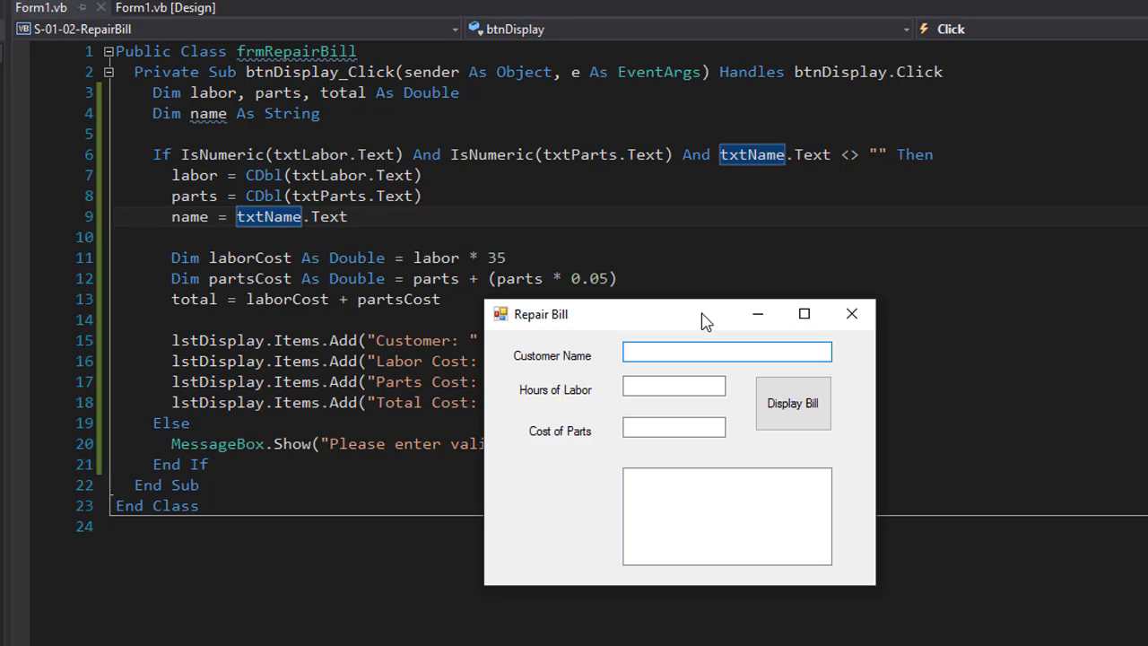
# - Enter customer Pavol, 10 labor hours and 45 parts, then display the bill
pyautogui.write('Pavol')
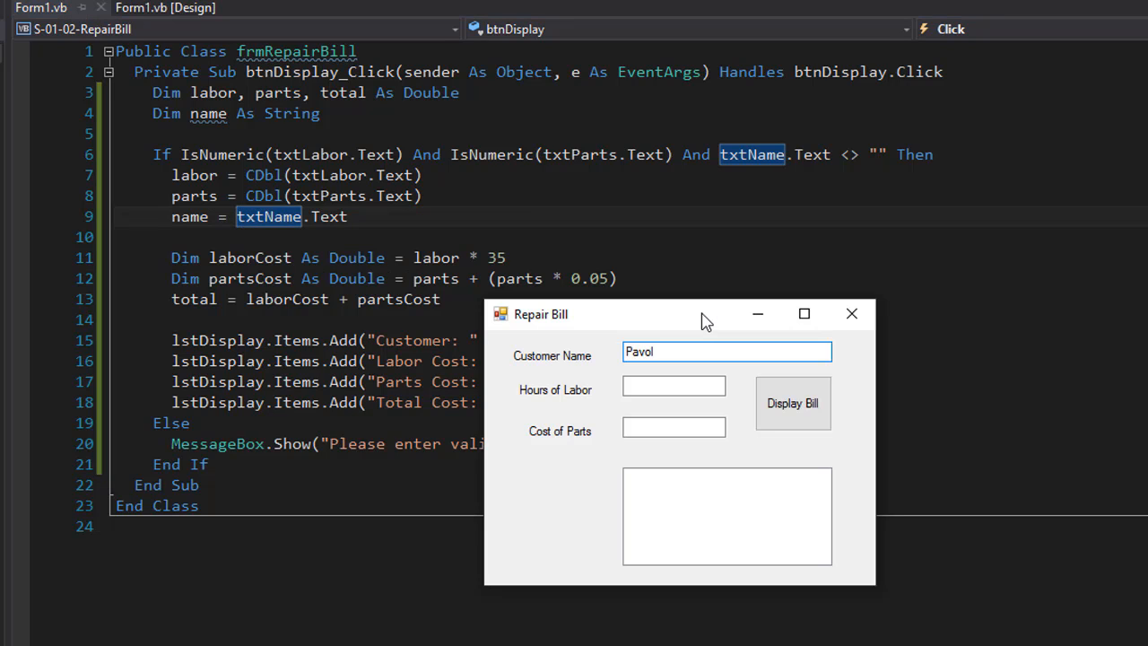
pyautogui.click(674, 386)
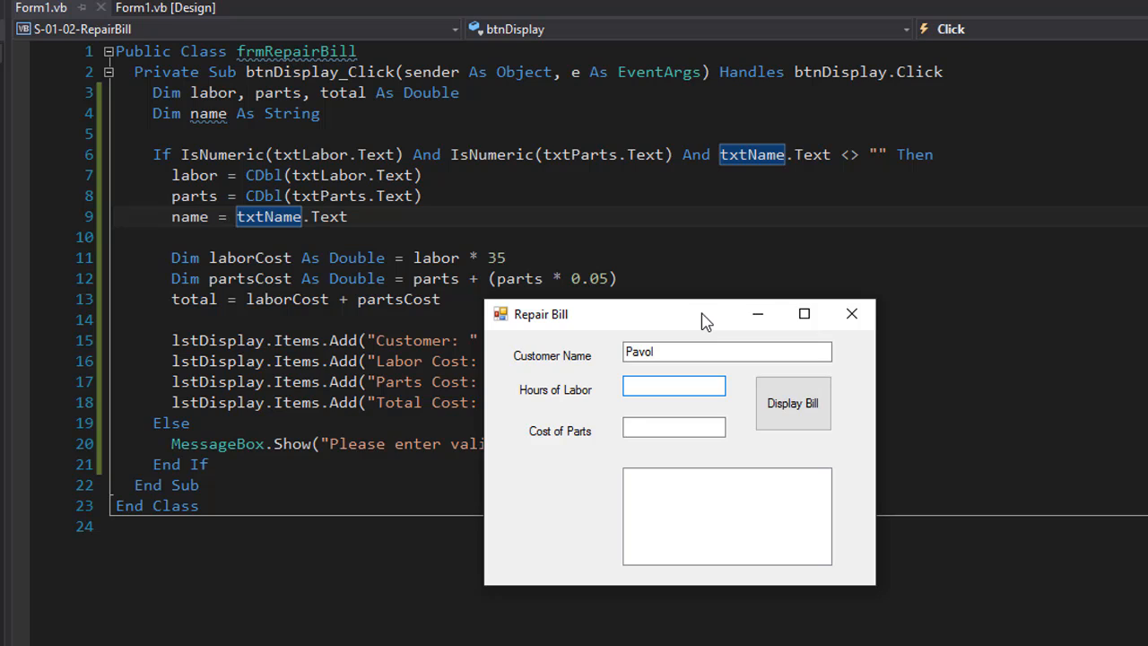
pyautogui.write('10')
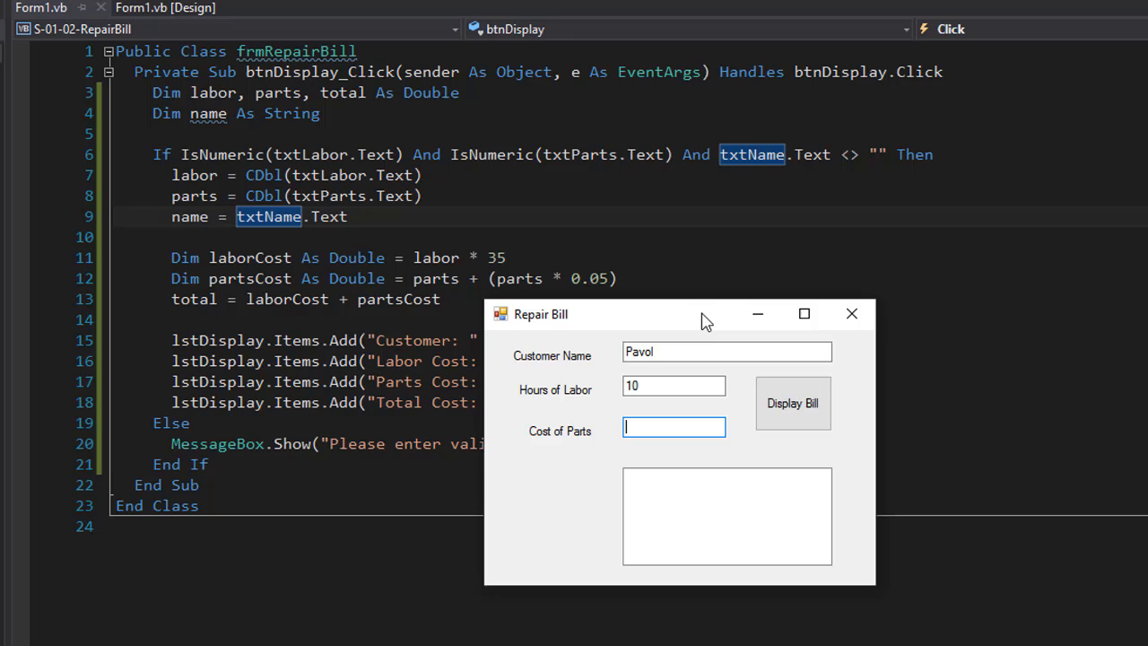
pyautogui.write('45')
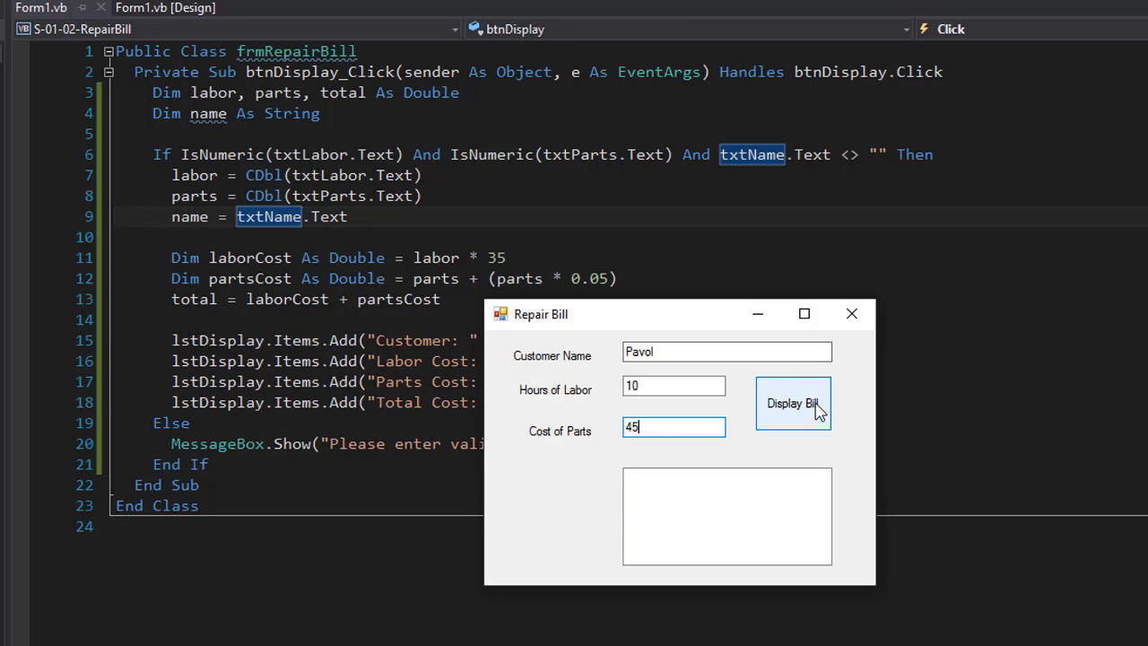
pyautogui.click(792, 403)
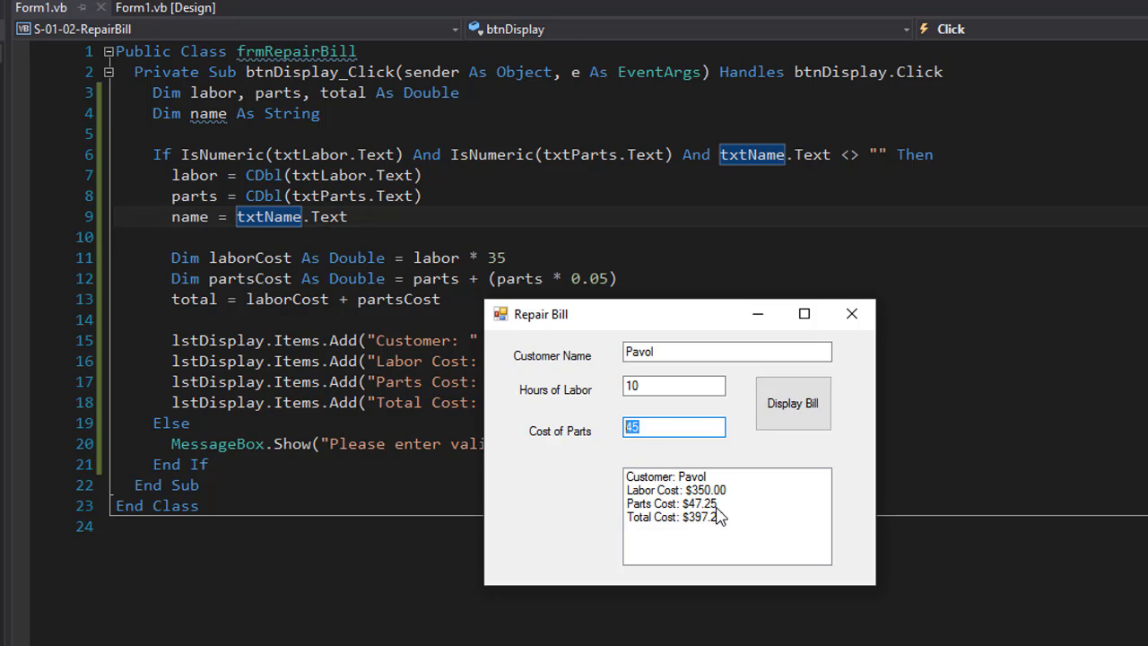
pyautogui.moveTo(715, 534)
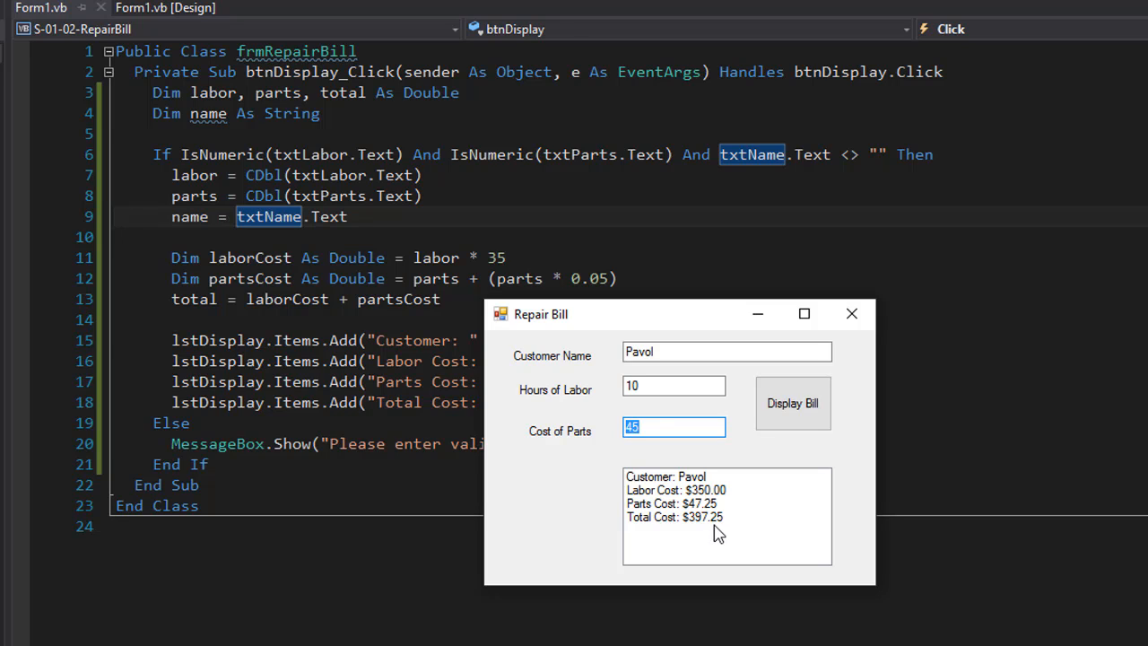
# - Edit the inputs, display a second bill under the first, and stop the form
pyautogui.click(726, 351)
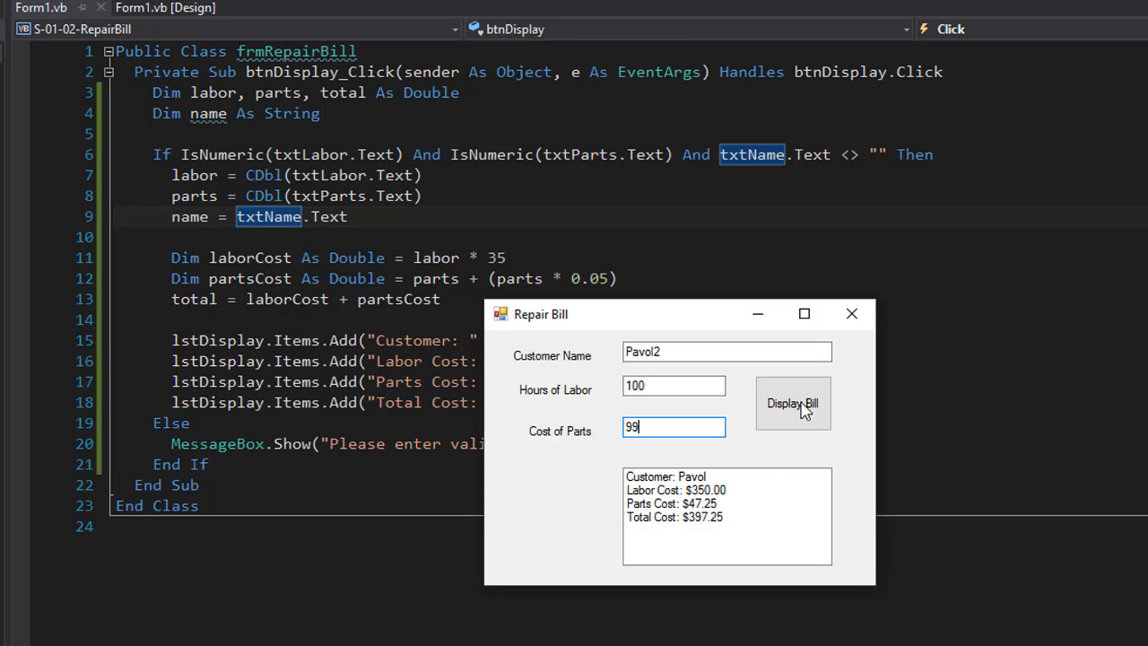
pyautogui.click(793, 403)
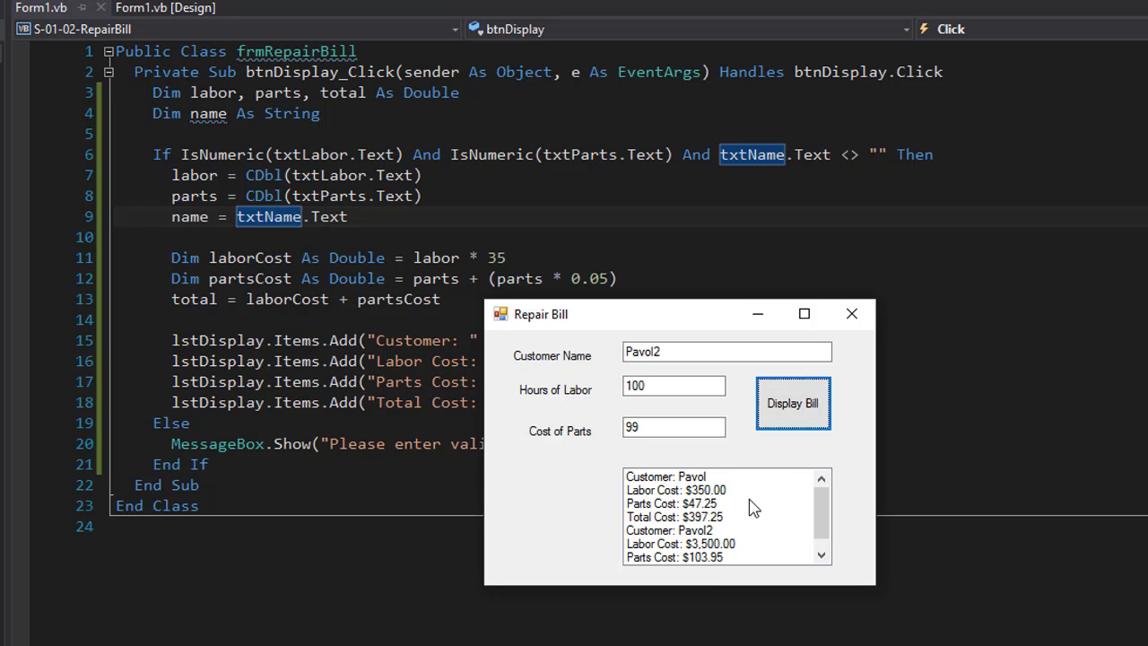
pyautogui.moveTo(660, 494)
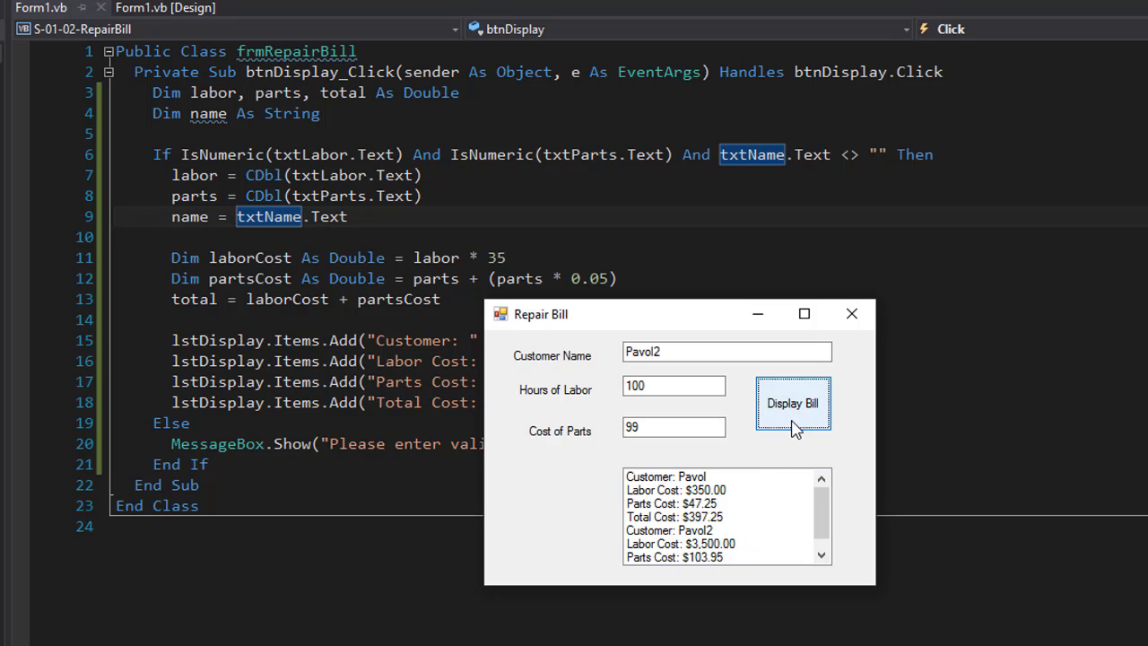
pyautogui.click(851, 314)
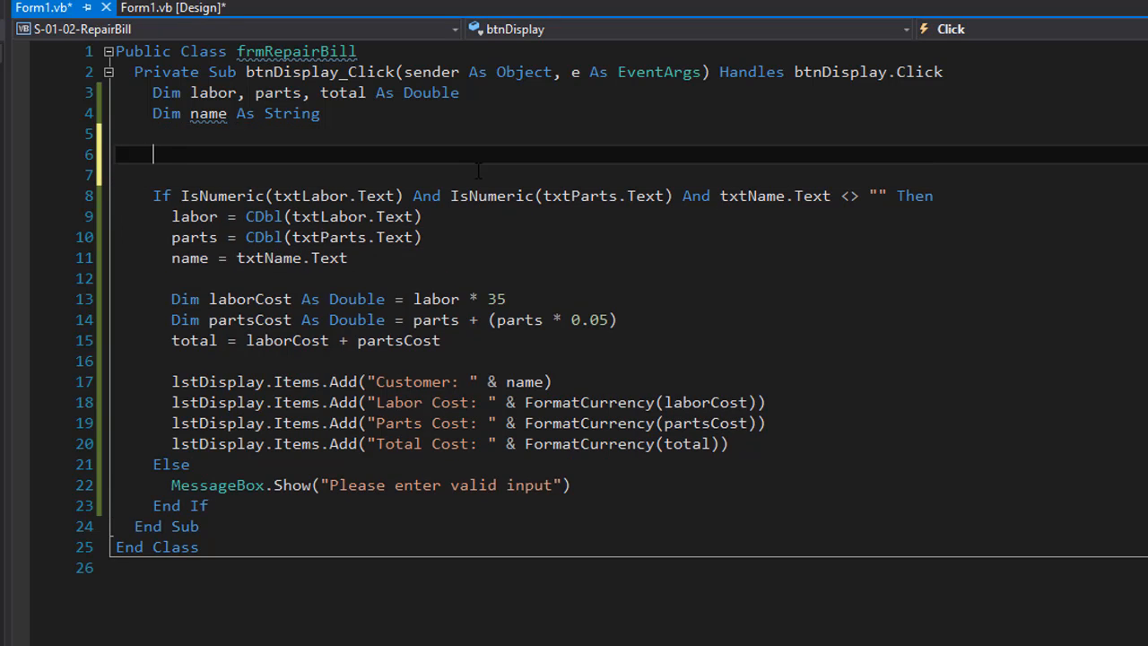
# - Add lstDisplay.Items.Clear() at the top of btnDisplay_Click
pyautogui.write('lstDisplay')
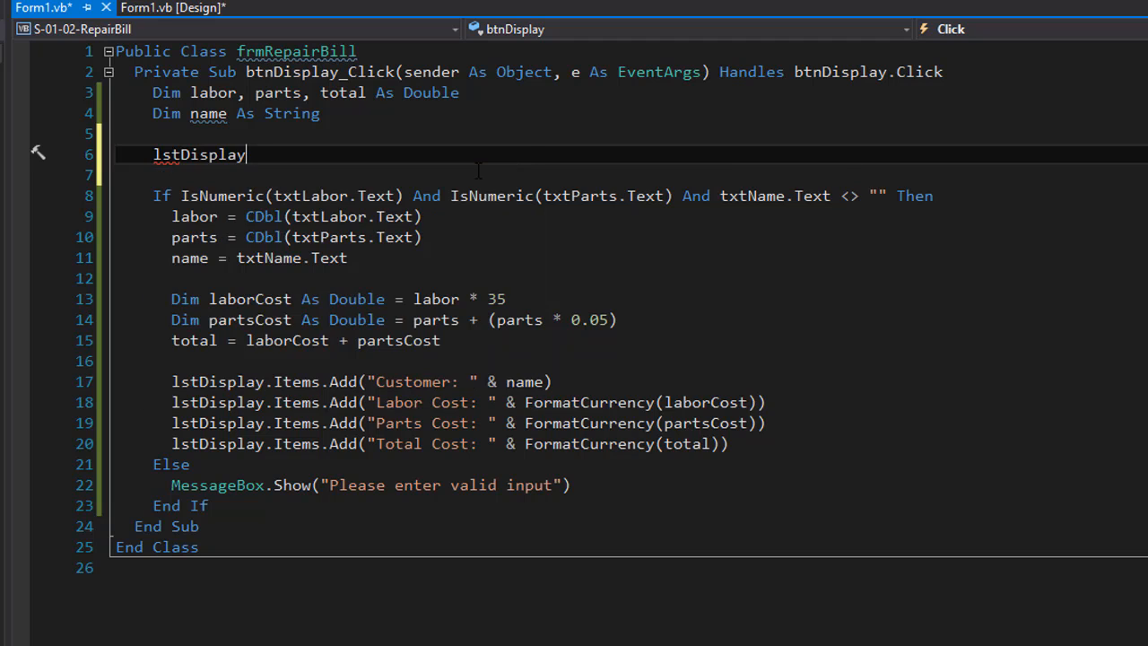
pyautogui.write('.Items.Clear(')
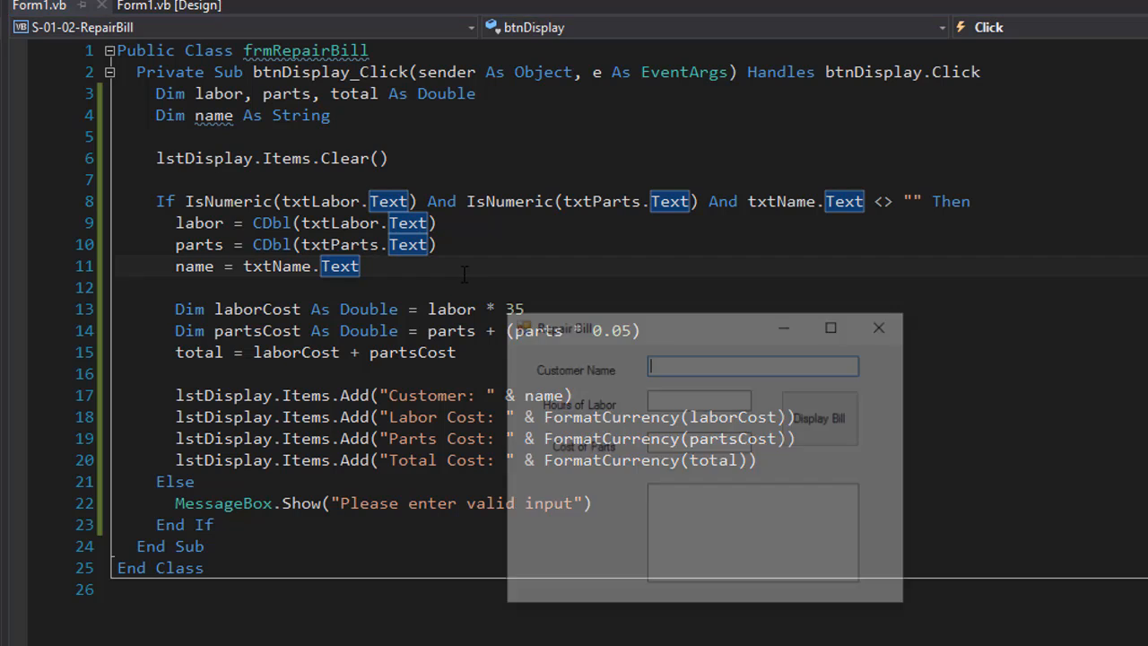
# - Display two bills to confirm replacement, then submit a blank name and dismiss the warning
pyautogui.write('Pavol')
pyautogui.click(699, 445)
pyautogui.write('10.25')
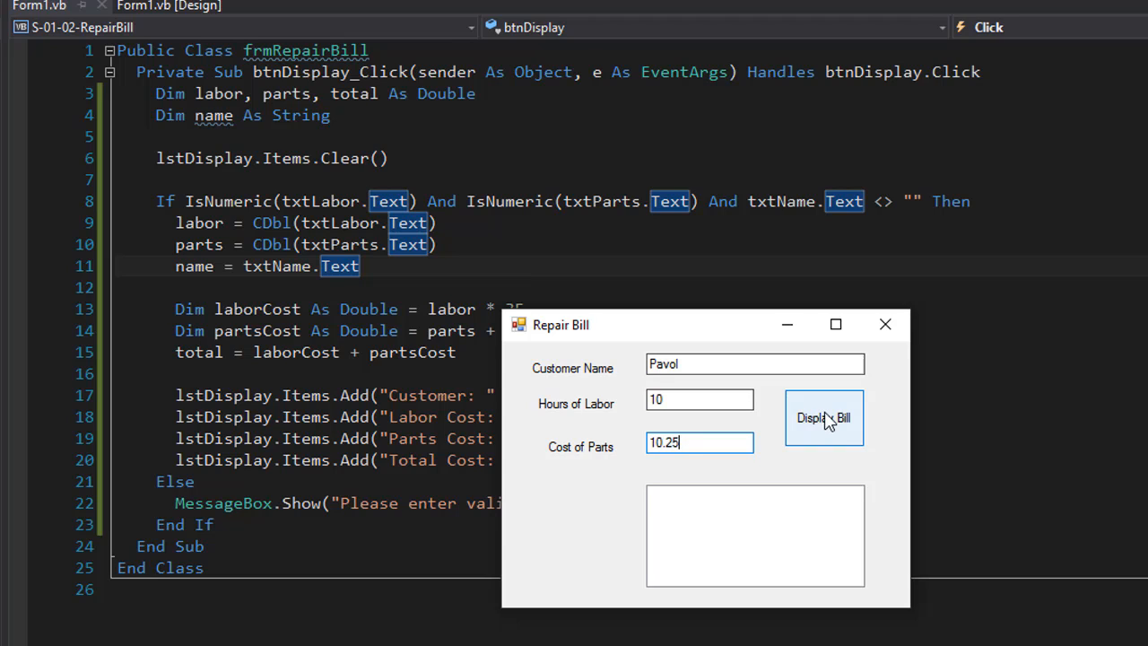
pyautogui.click(823, 417)
pyautogui.write('0')
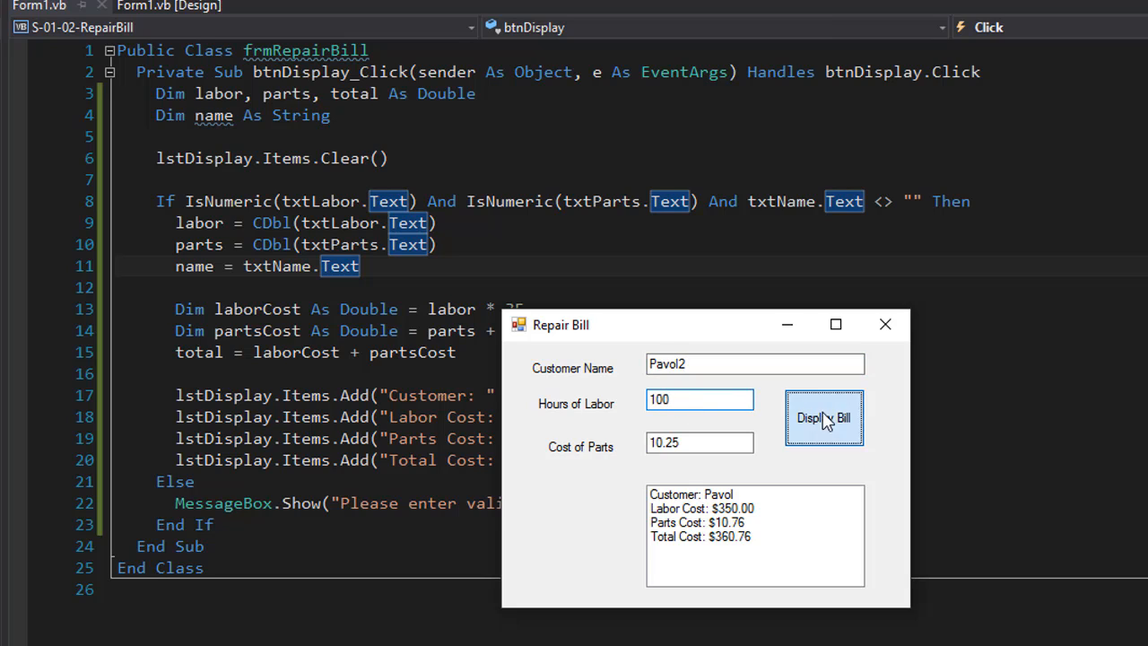
pyautogui.click(824, 418)
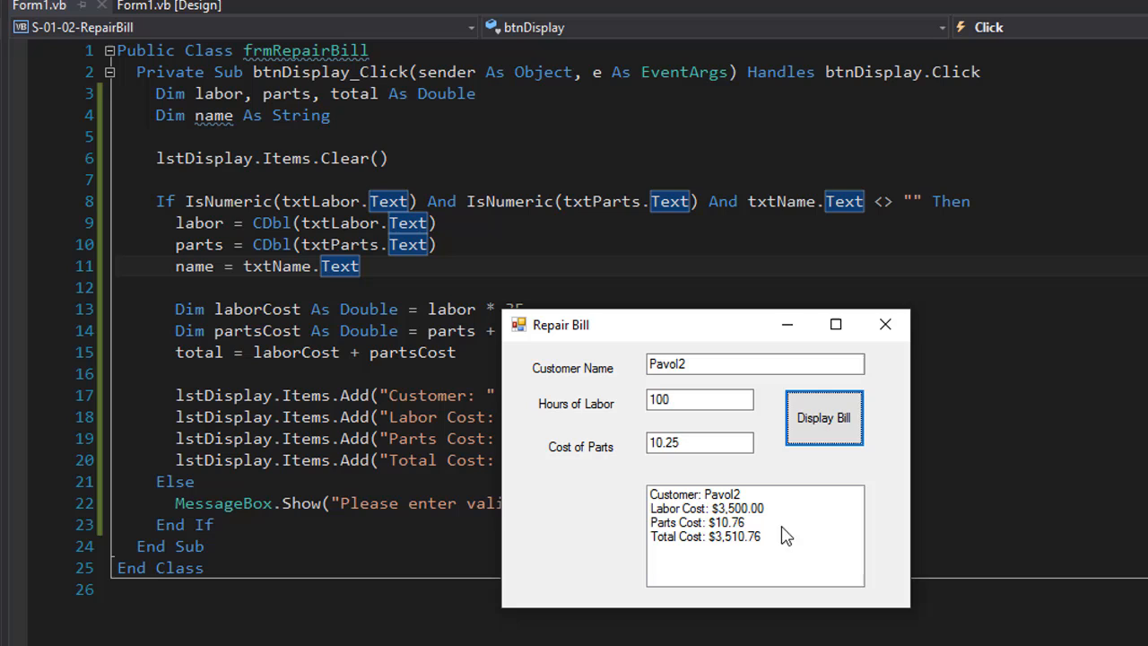
pyautogui.moveTo(700, 540)
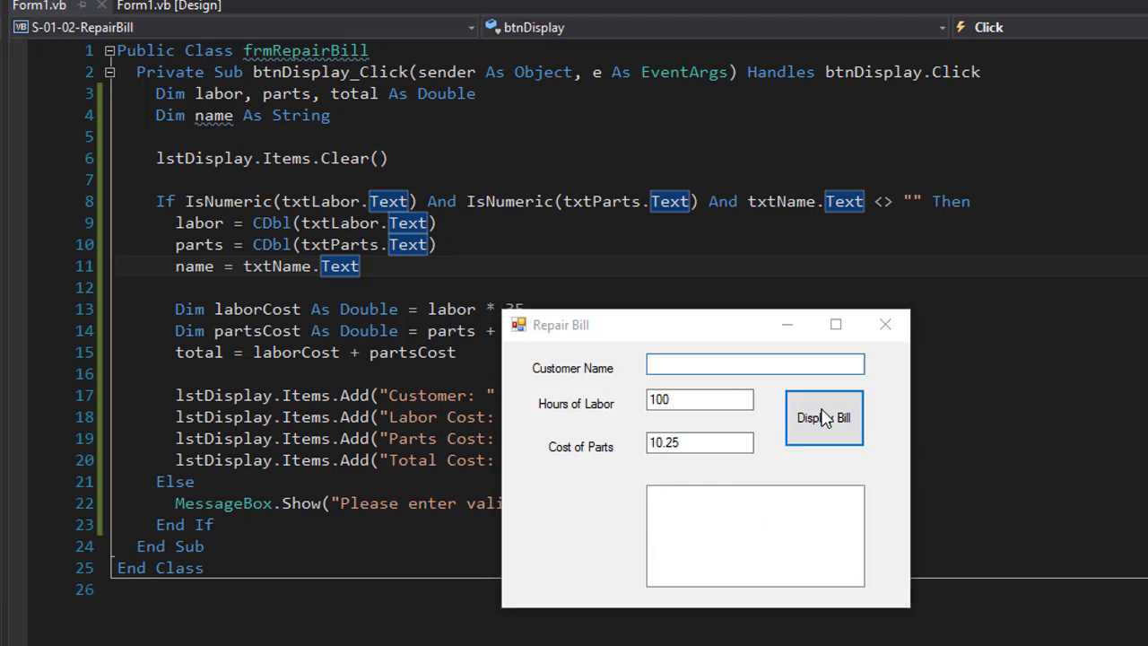
pyautogui.click(823, 417)
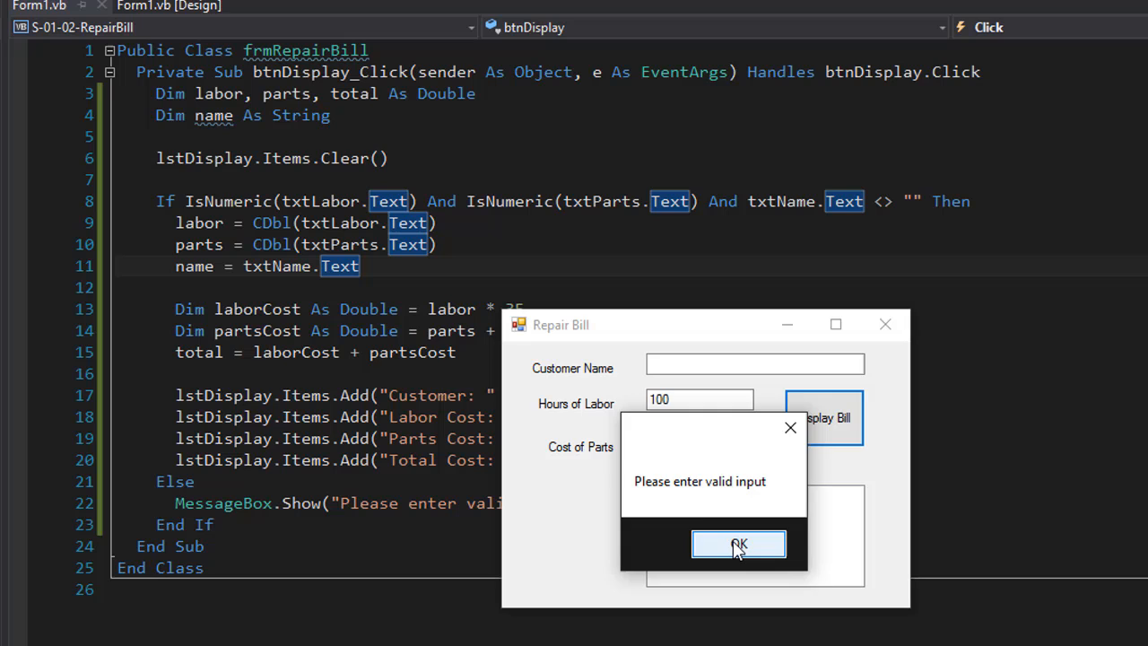
pyautogui.click(738, 545)
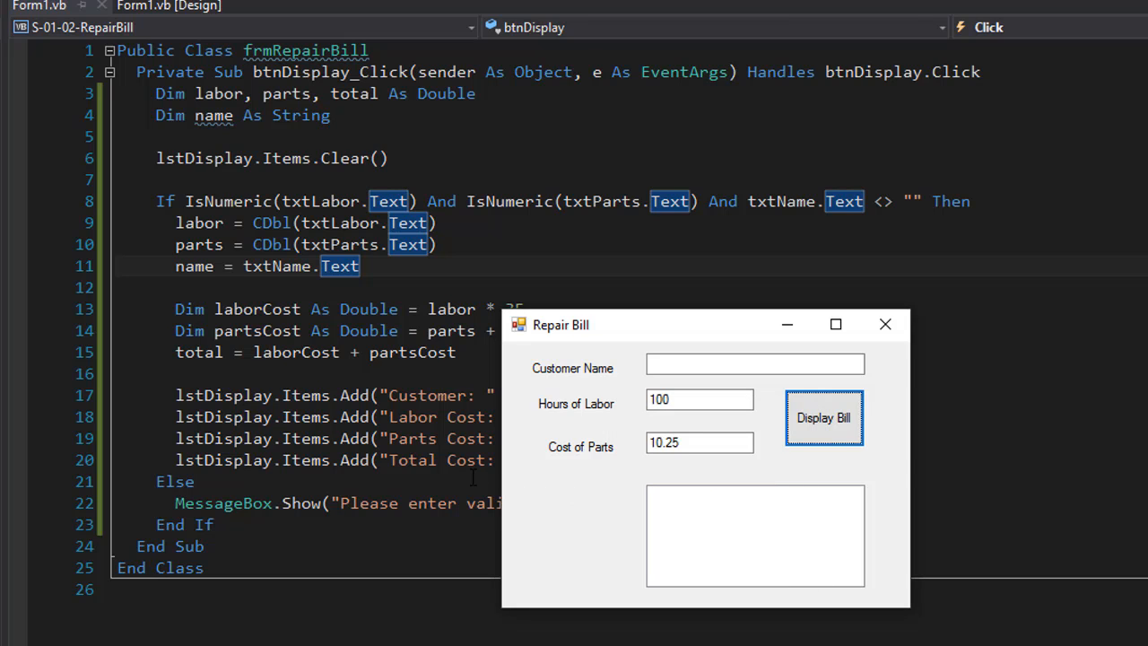